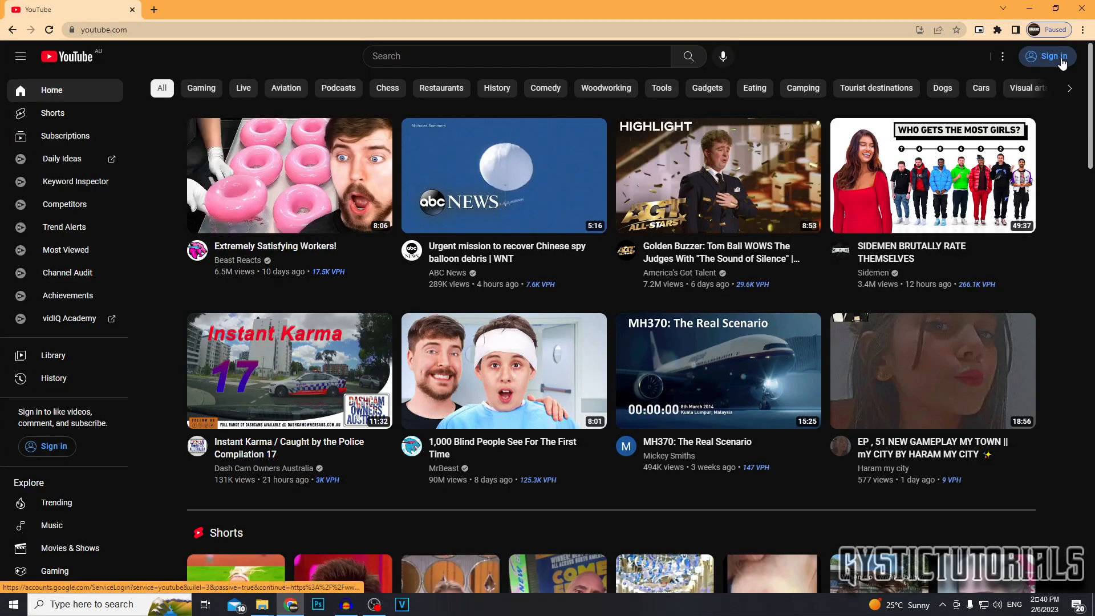
Start a new Google account from YouTube's Sign in, choosing 'To manage my business'.
click(1047, 56)
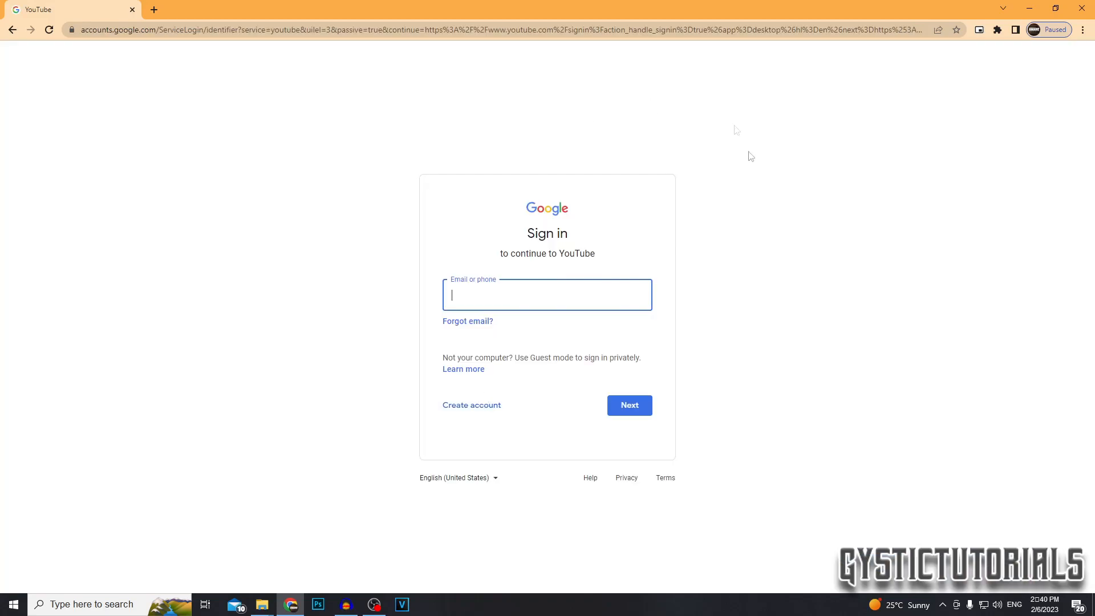
mouse_move(479, 420)
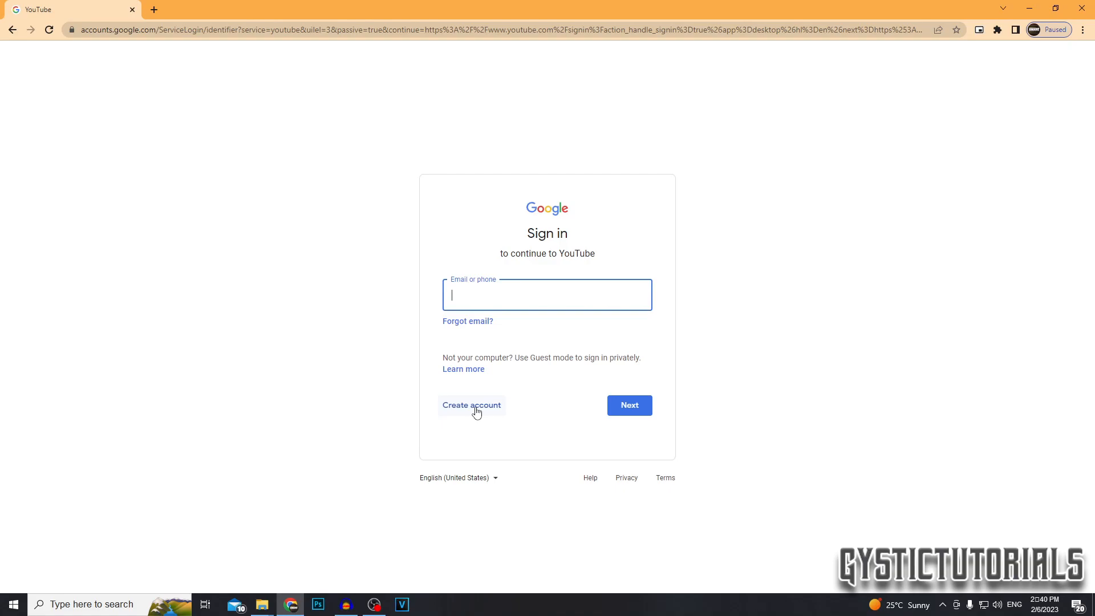
click(473, 405)
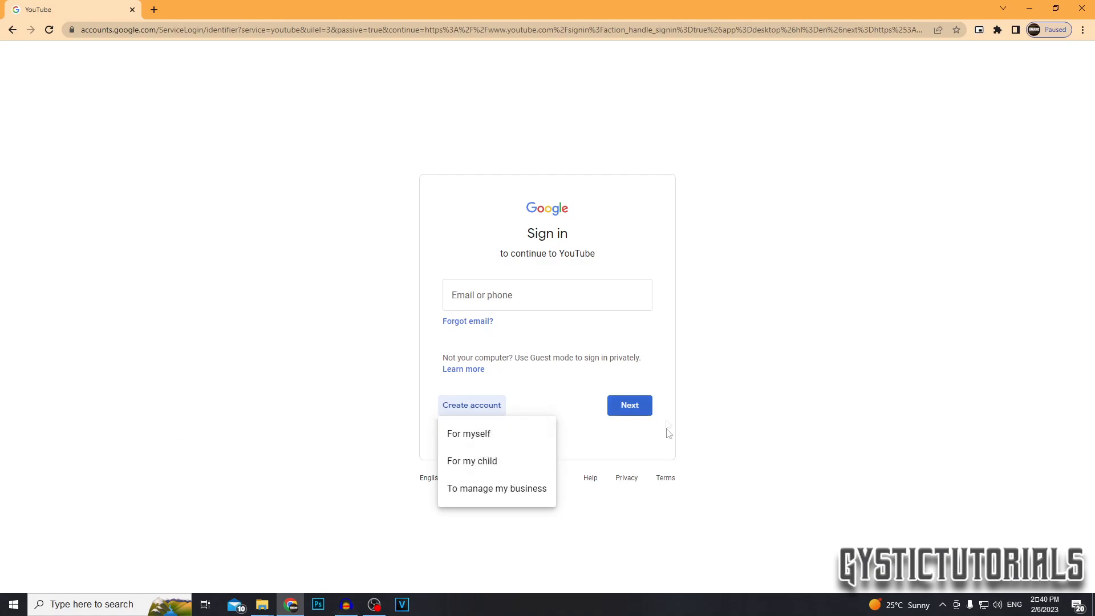
mouse_move(493, 504)
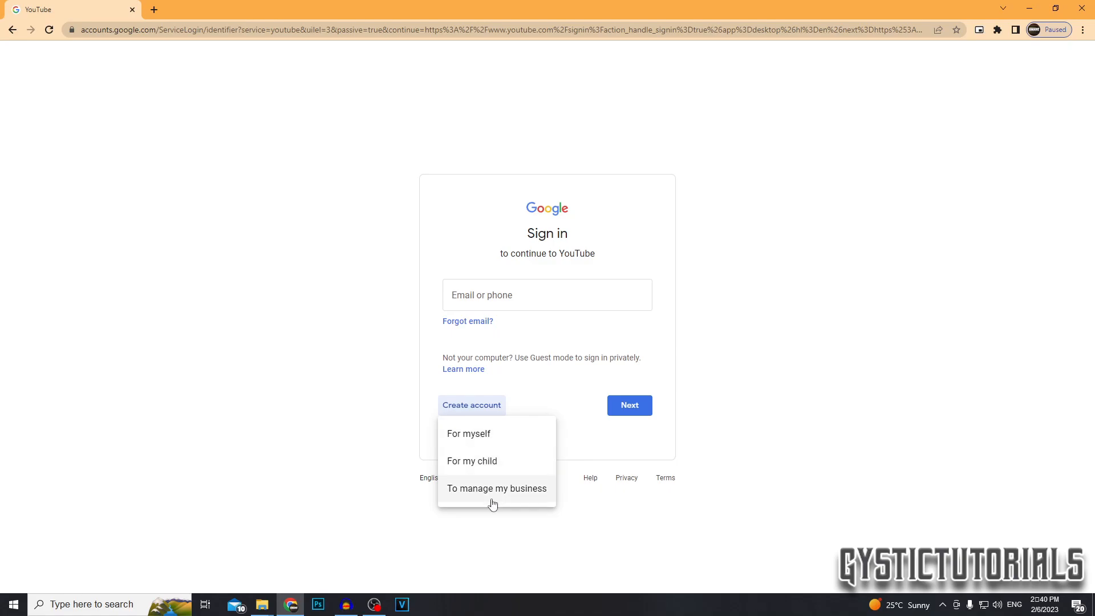
click(497, 488)
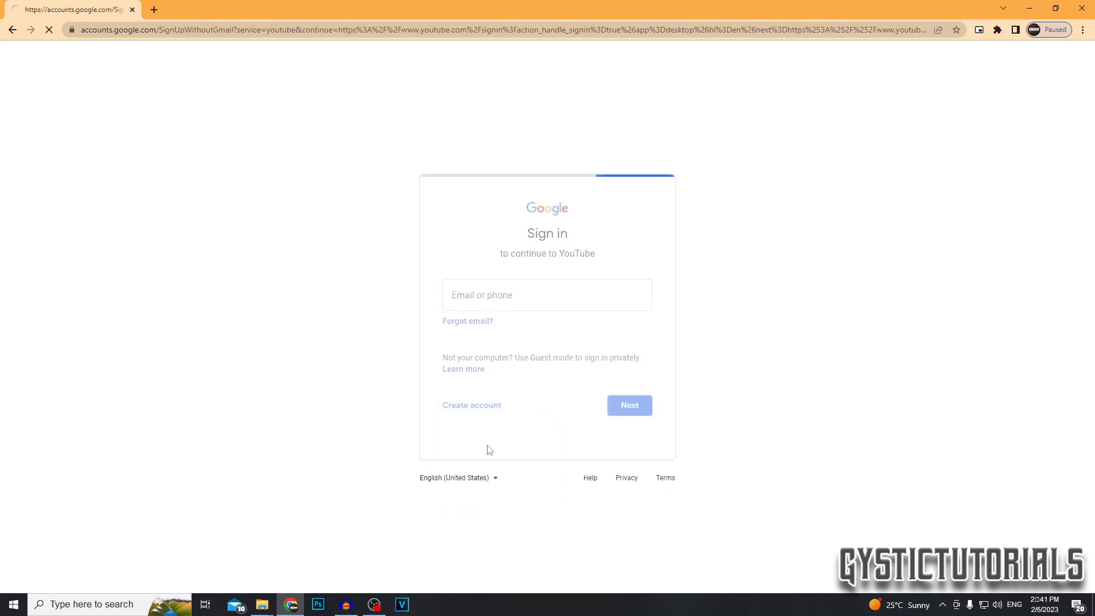
click(472, 404)
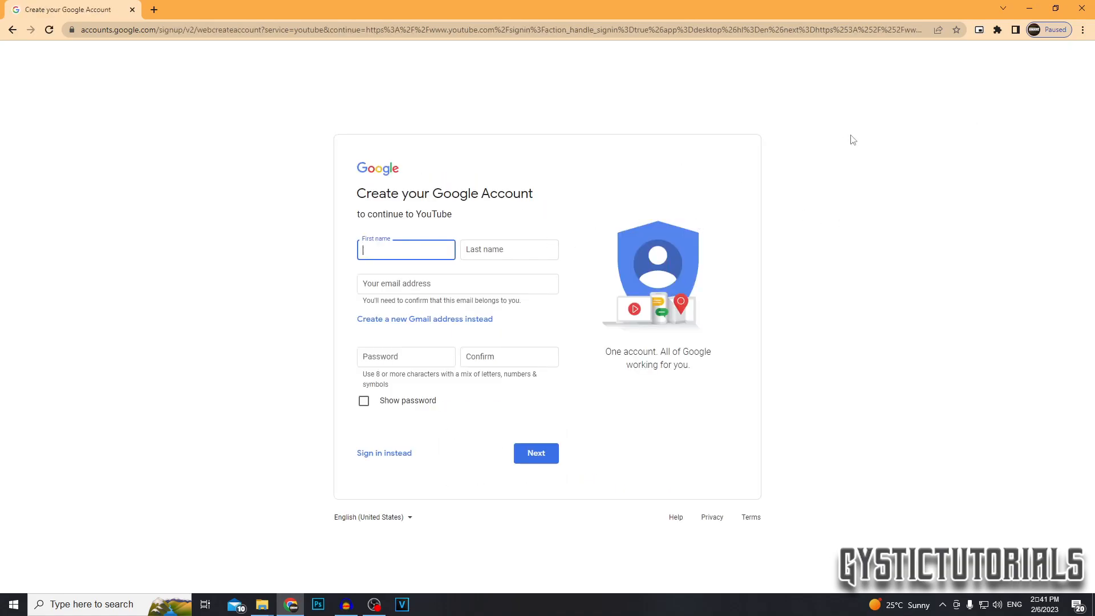
text(John)
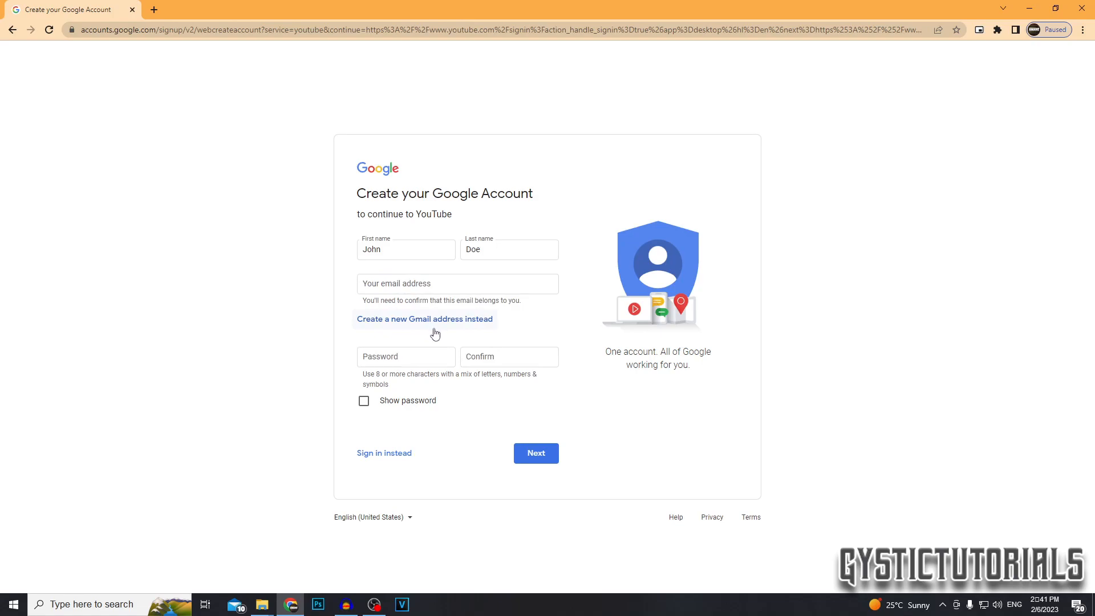
mouse_move(548, 305)
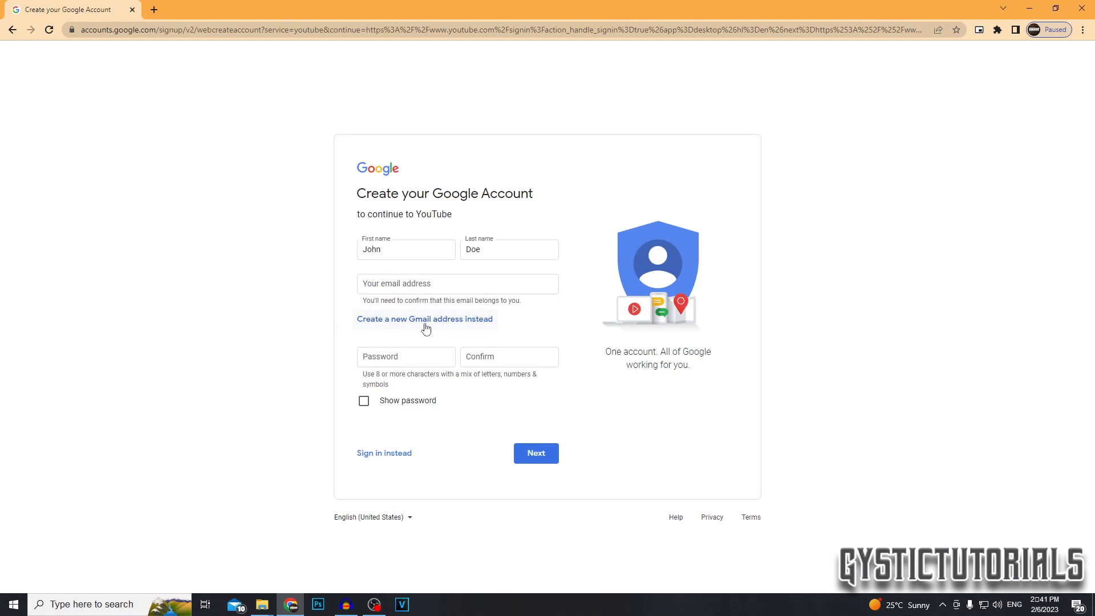
click(424, 319)
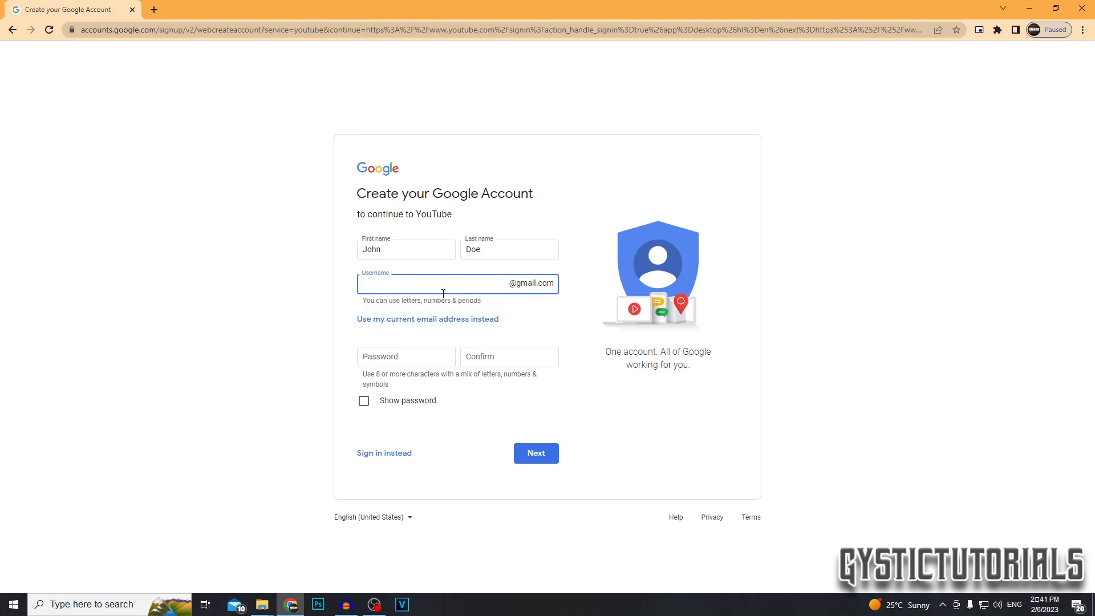
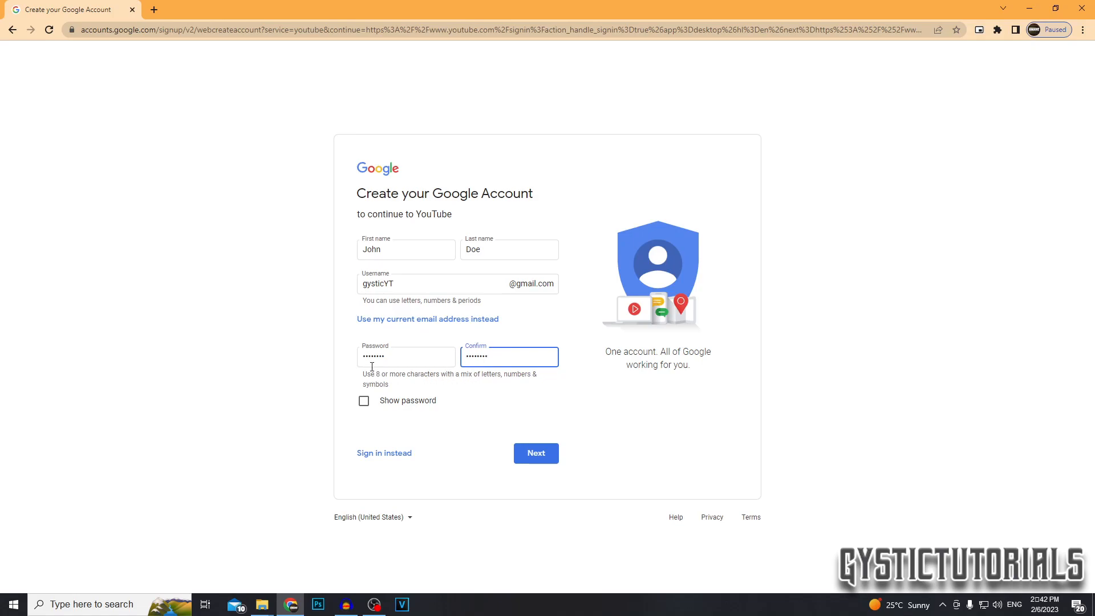
mouse_move(445, 288)
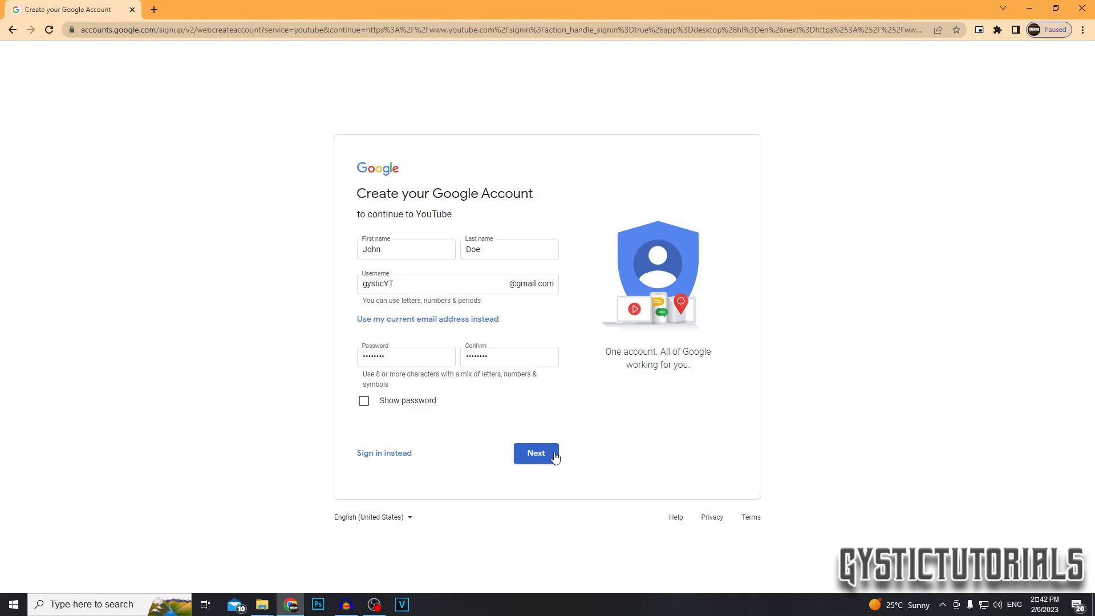
Submit the account details, send a code to the phone number and verify it.
click(535, 453)
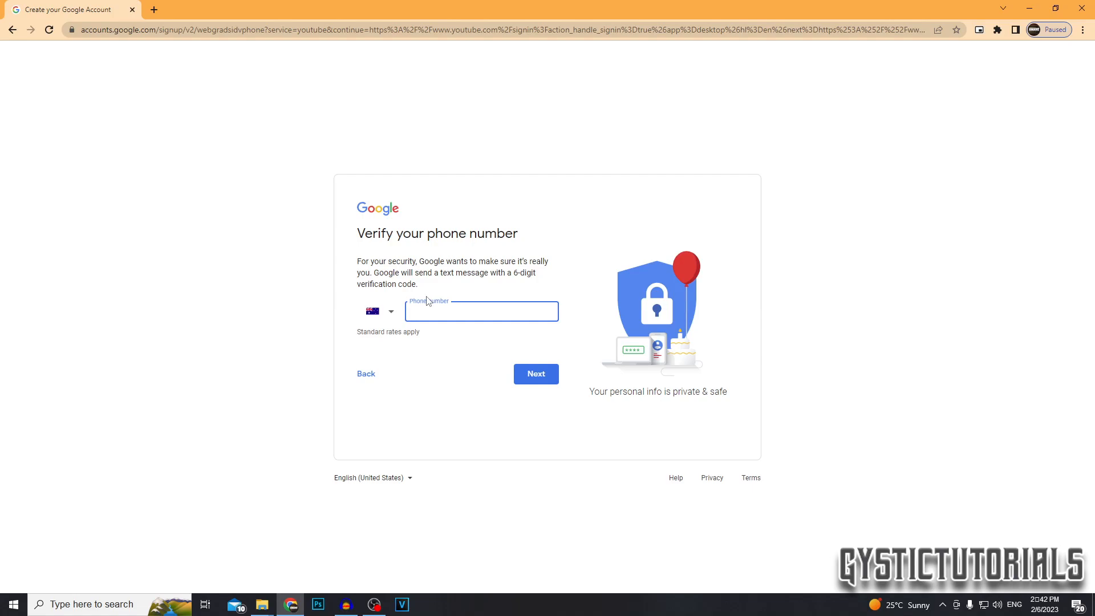
click(381, 310)
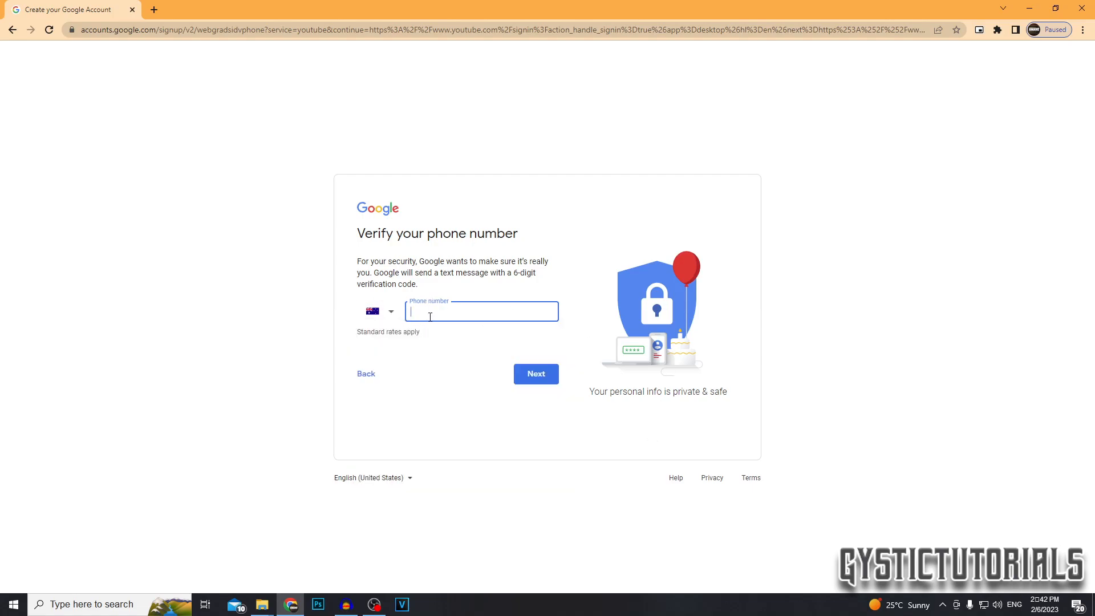
click(535, 372)
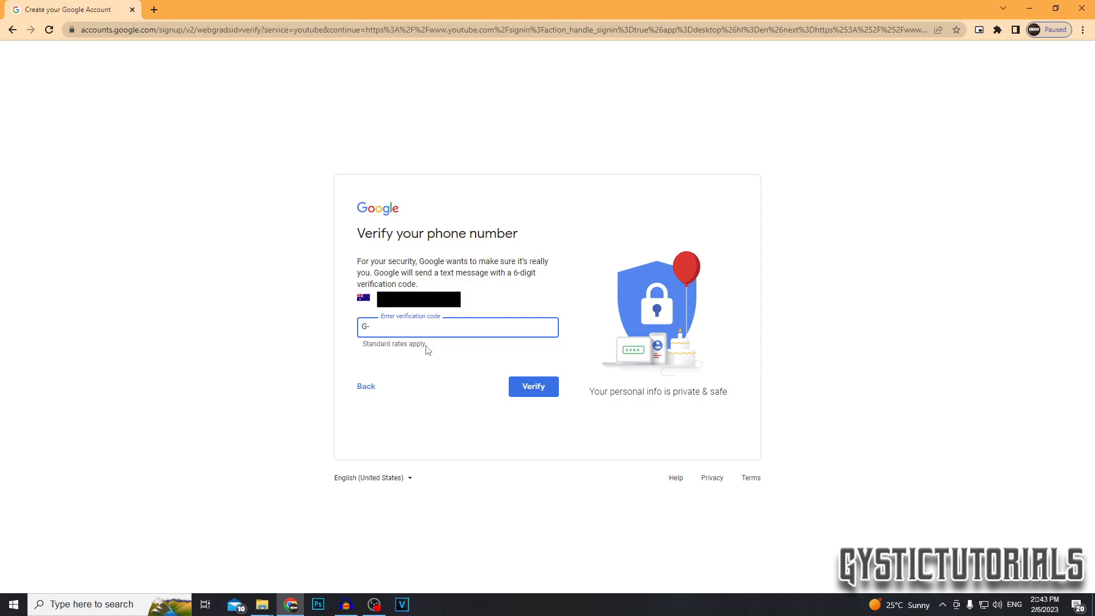
click(534, 387)
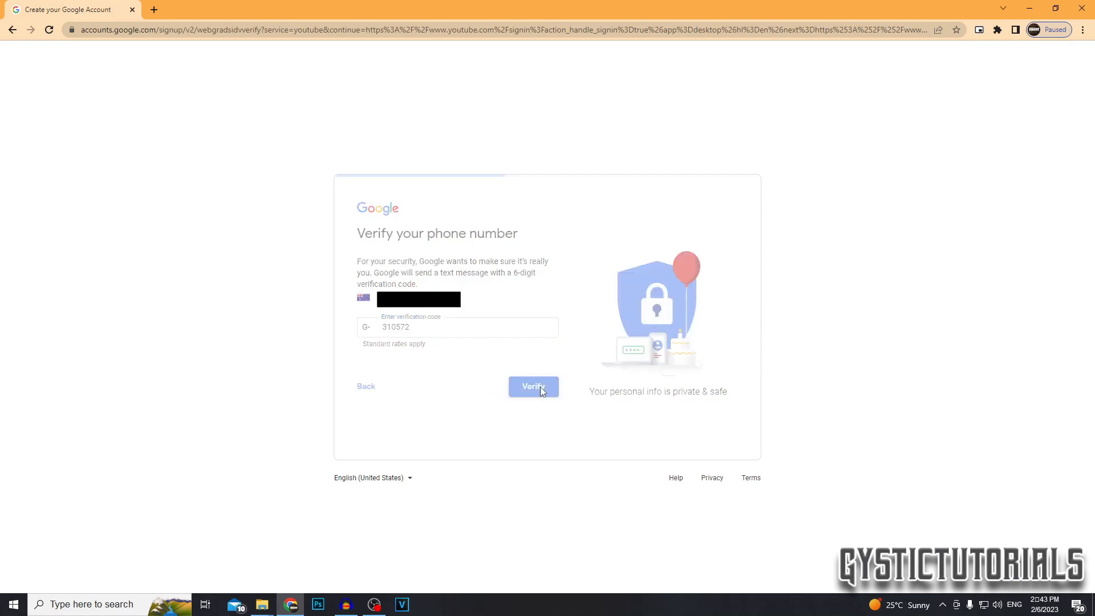
click(533, 386)
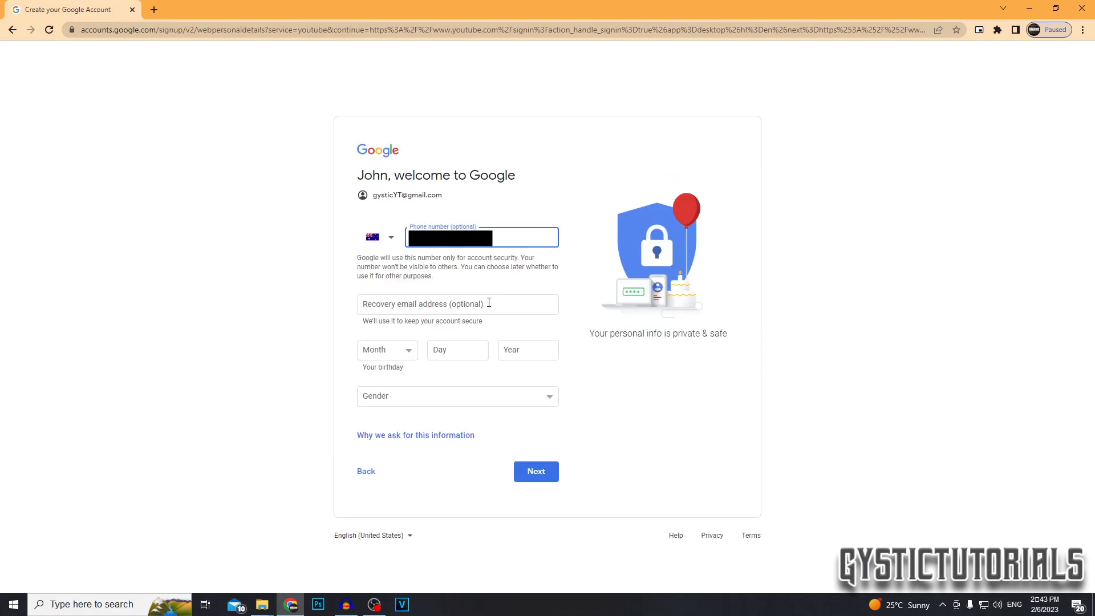
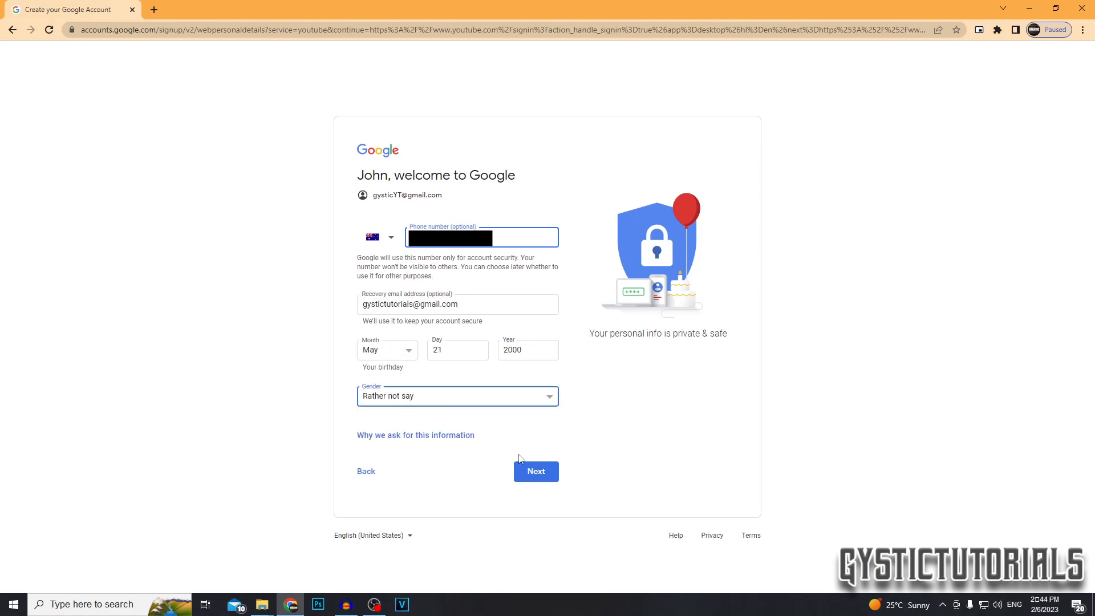
click(536, 472)
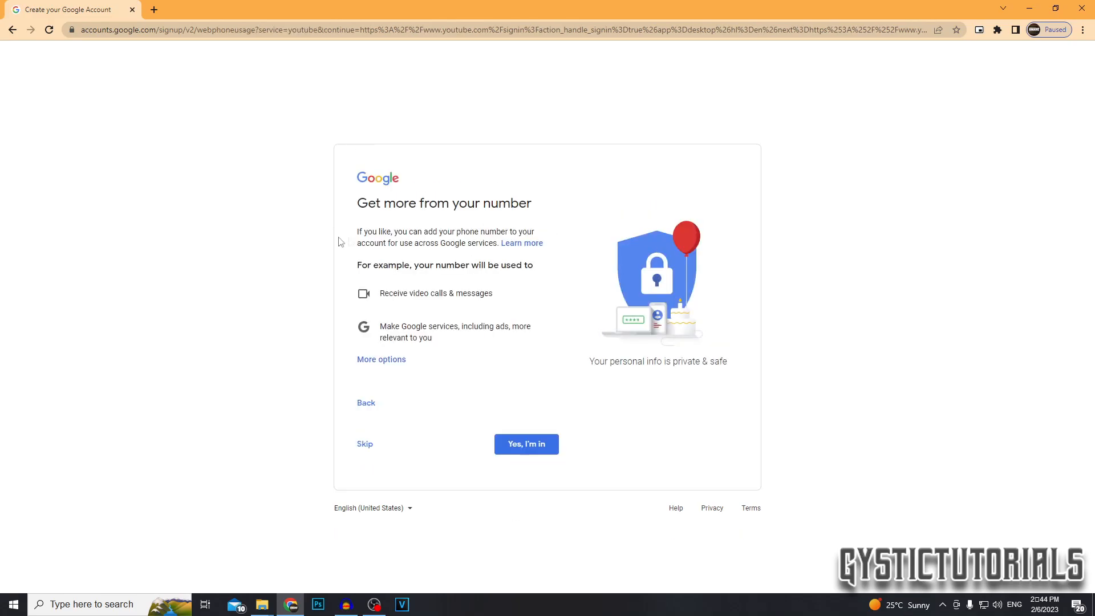
mouse_move(431, 303)
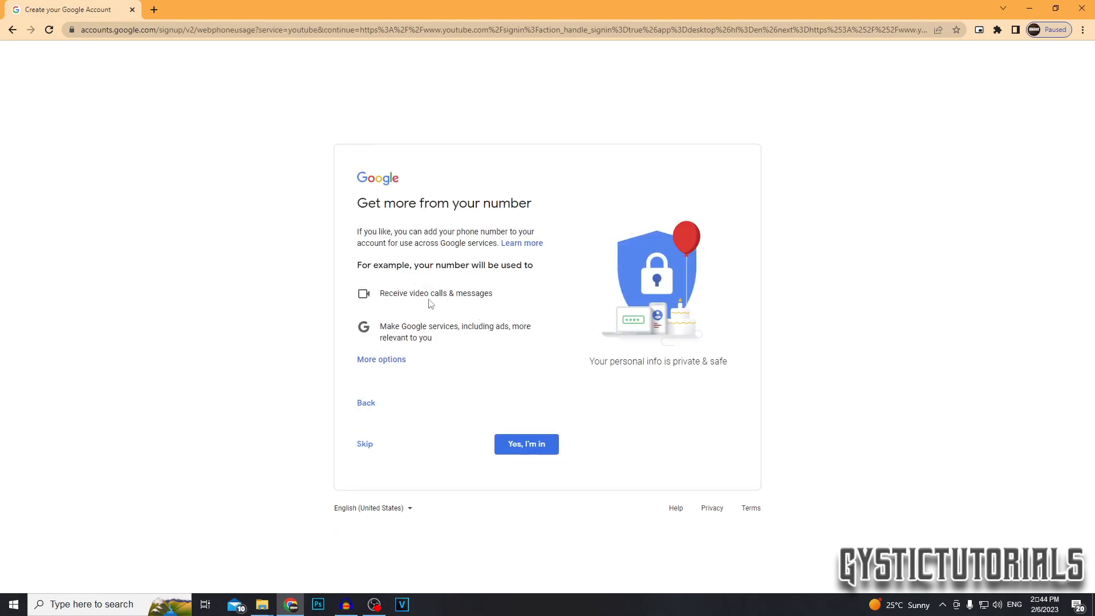
mouse_move(402, 365)
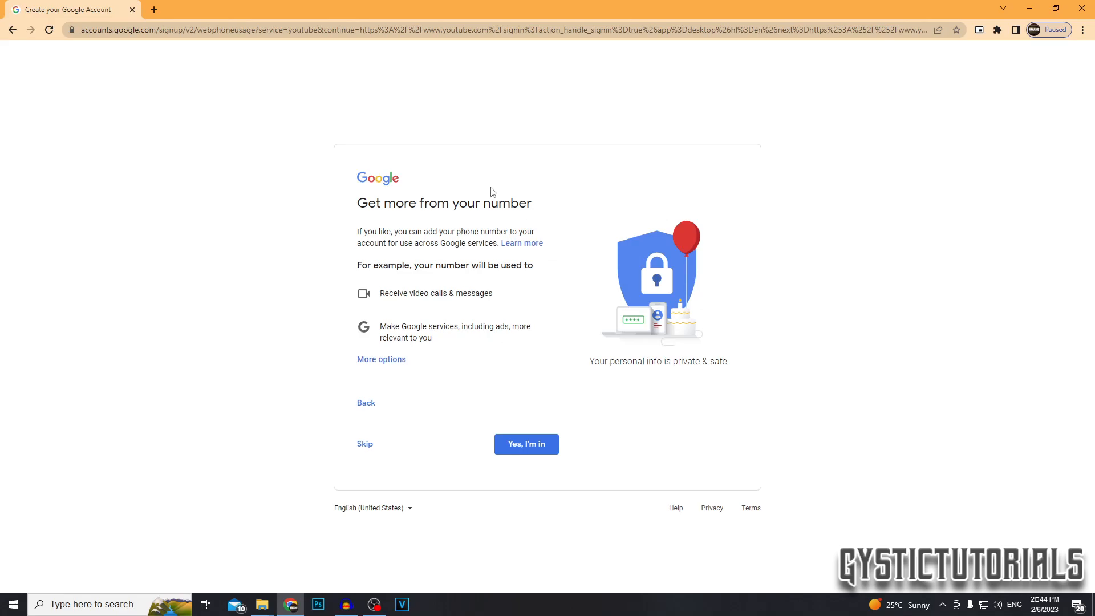
mouse_move(381, 367)
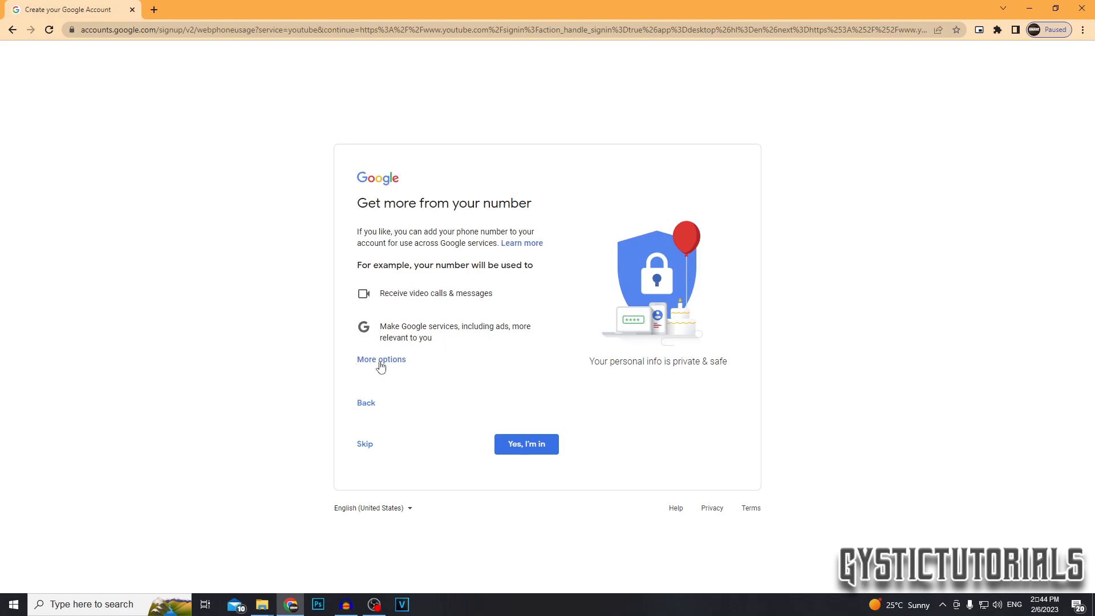
mouse_move(369, 443)
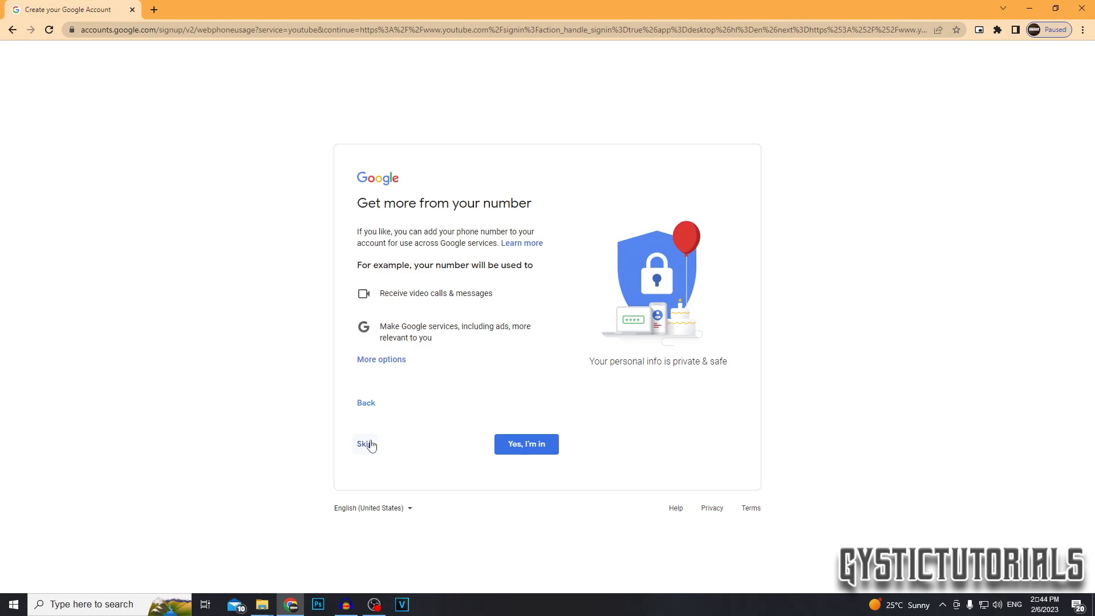
click(364, 444)
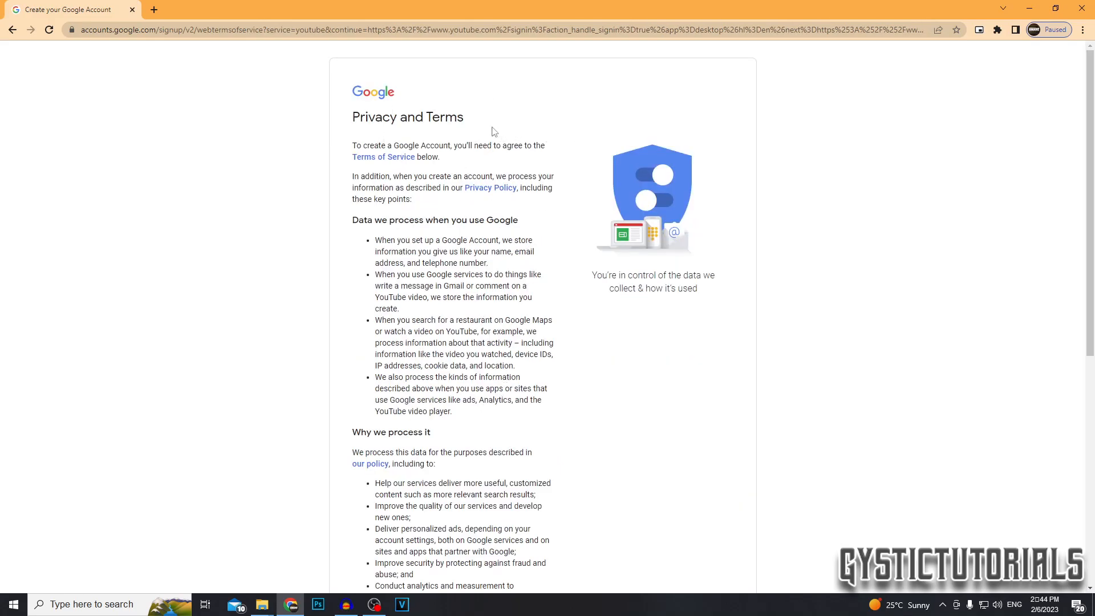
scroll(down, 3)
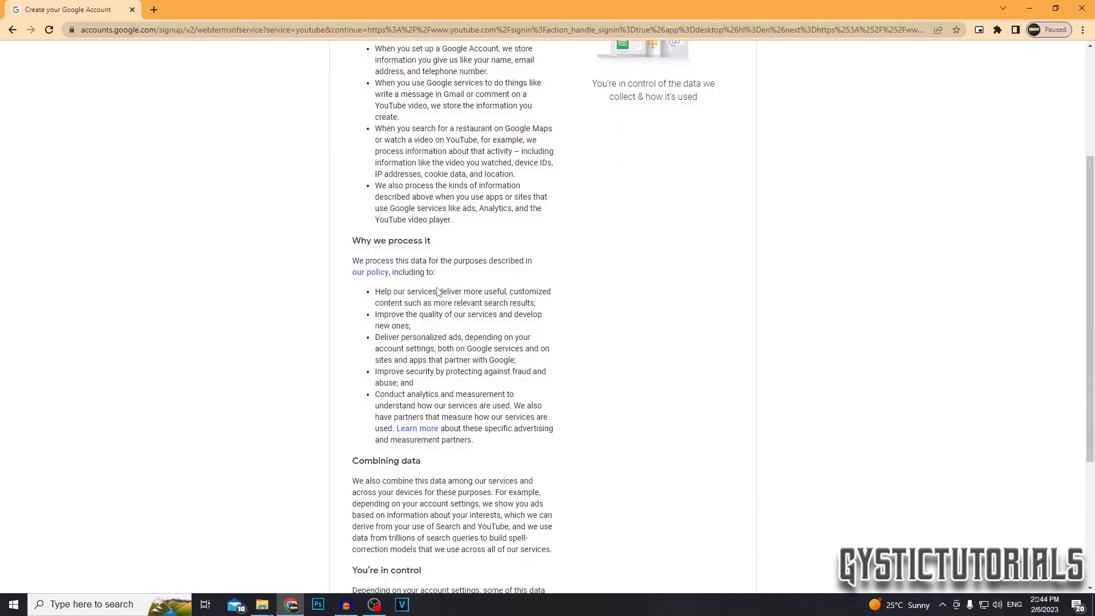
scroll(down, 3)
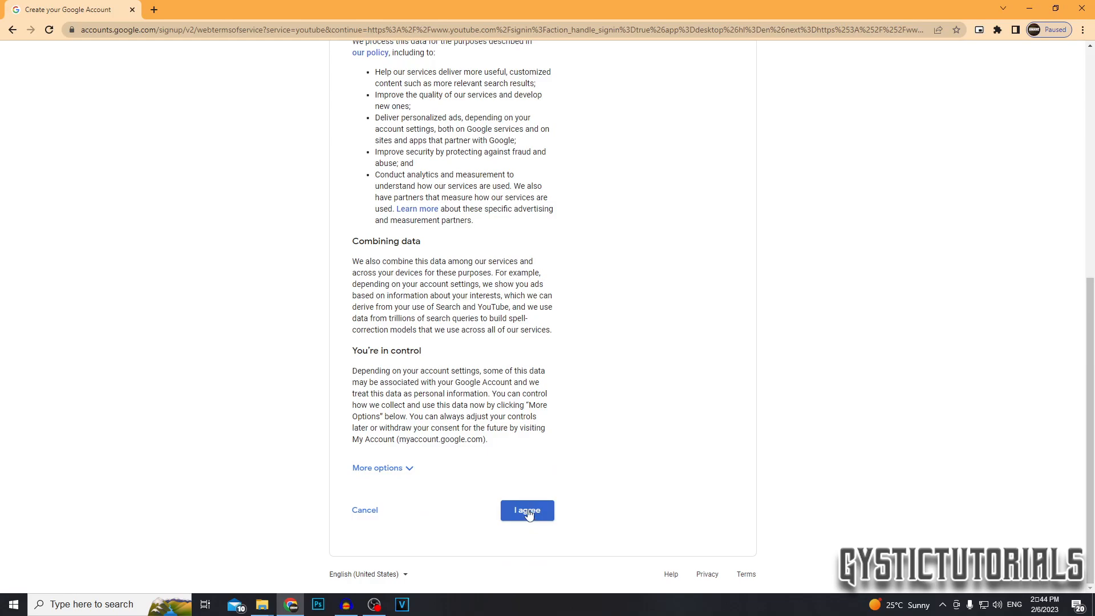
Agree to Google's terms and start a new channel named GysticYoutube from the account menu.
click(527, 510)
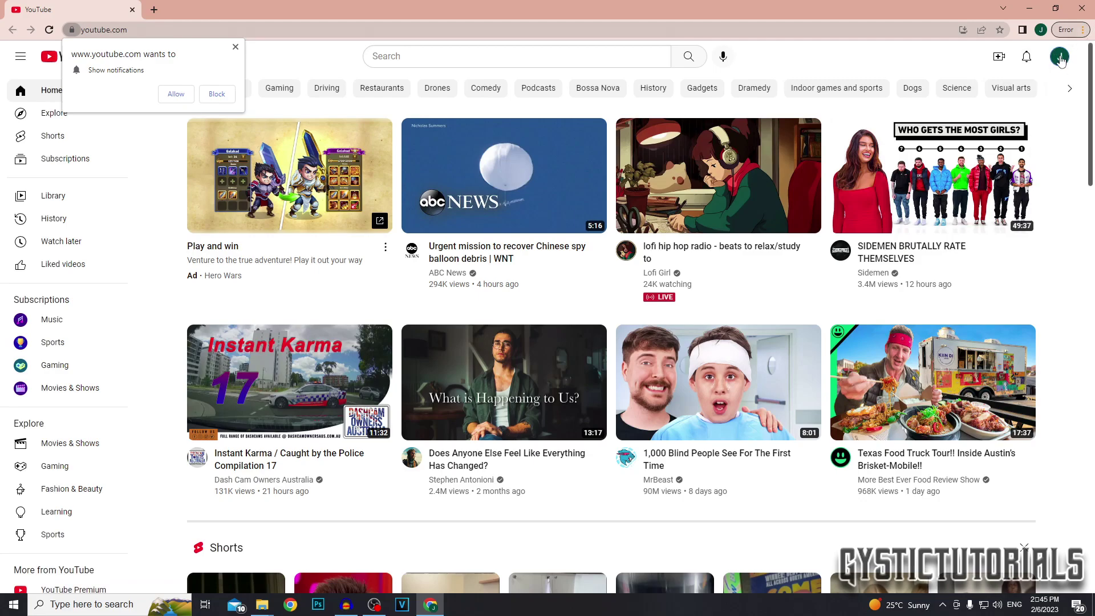
click(1058, 58)
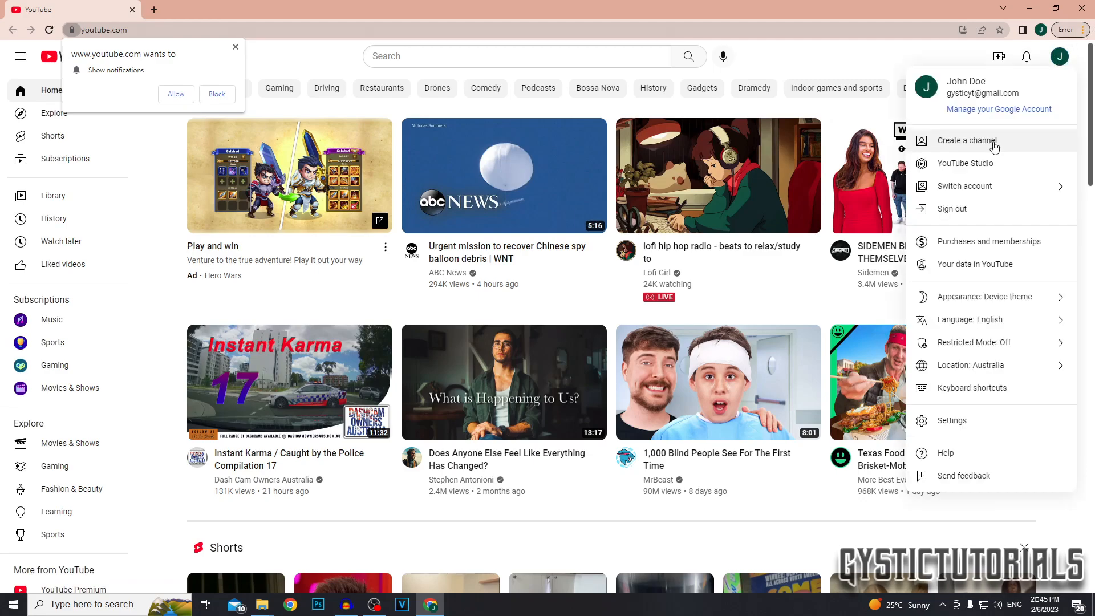
click(964, 140)
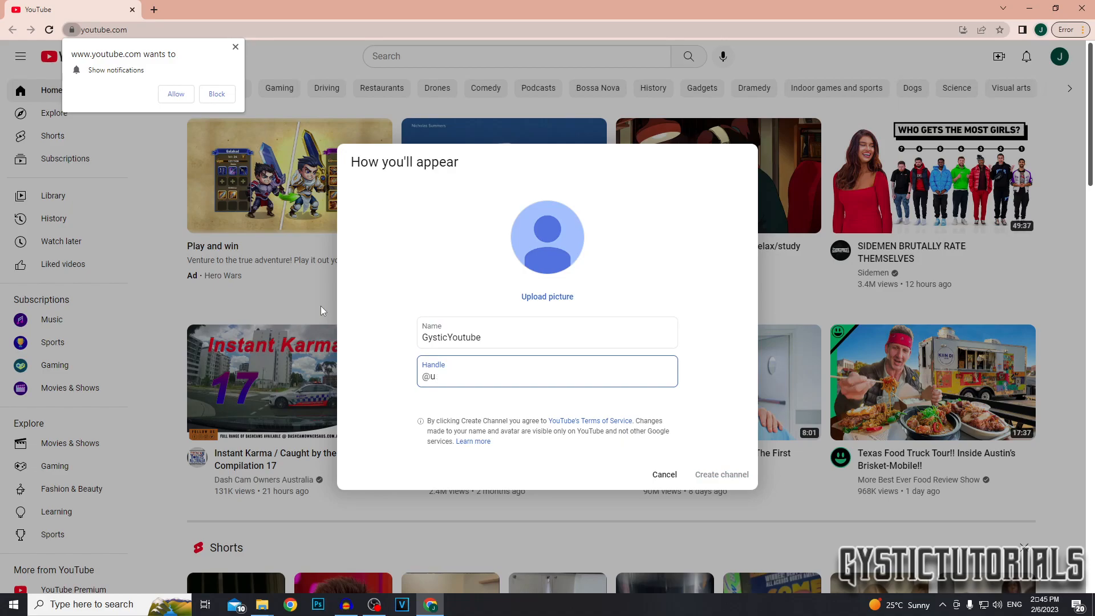
text(Gystic)
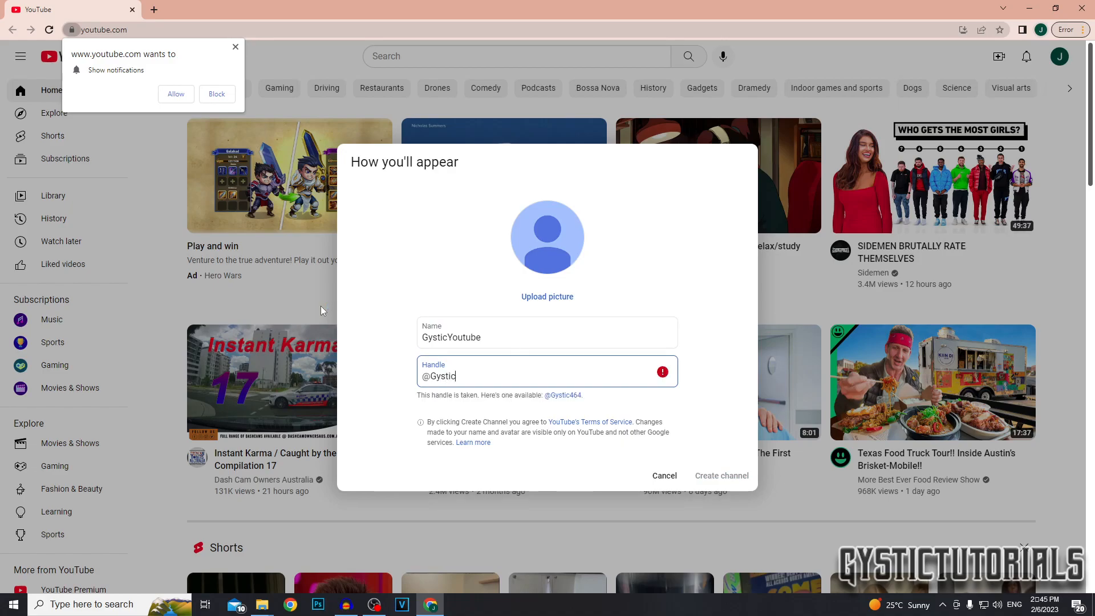
text(Youtube)
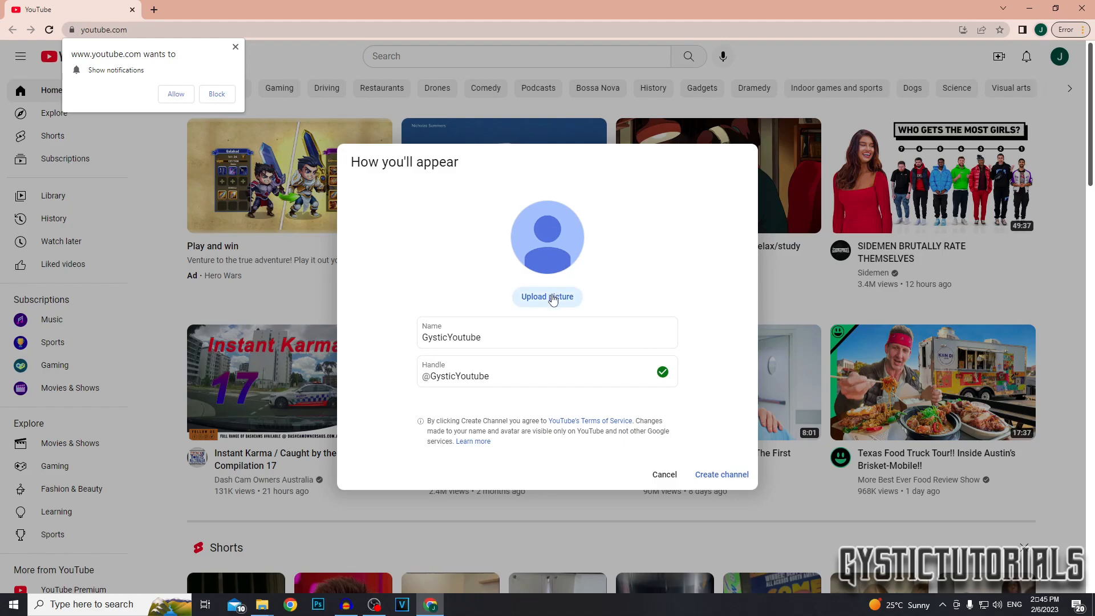
Upload the G logo as the profile picture and create the GysticYoutube channel.
click(548, 297)
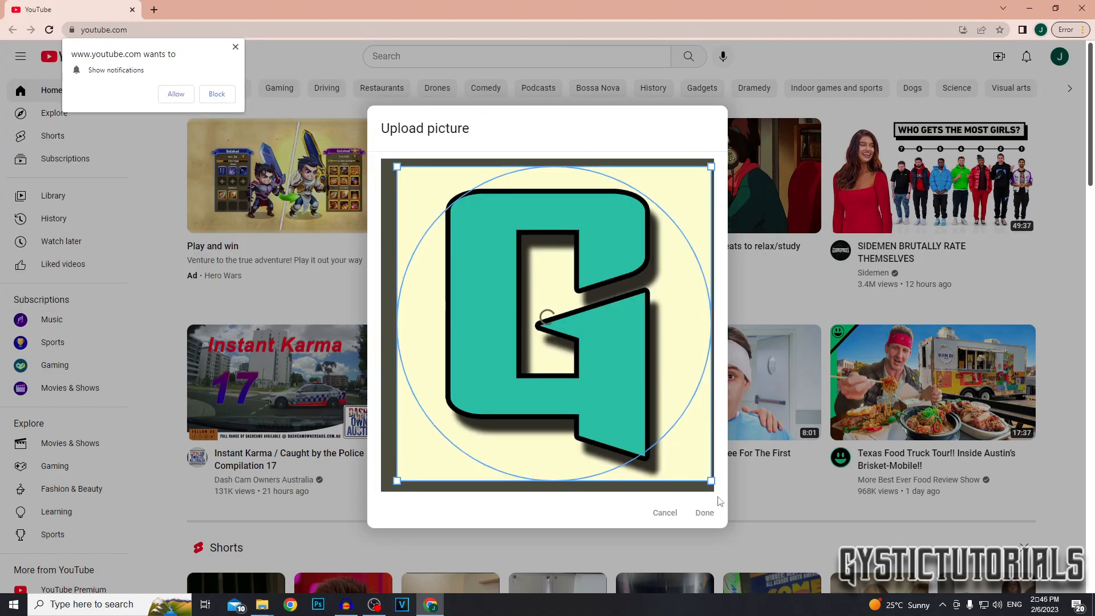
click(704, 513)
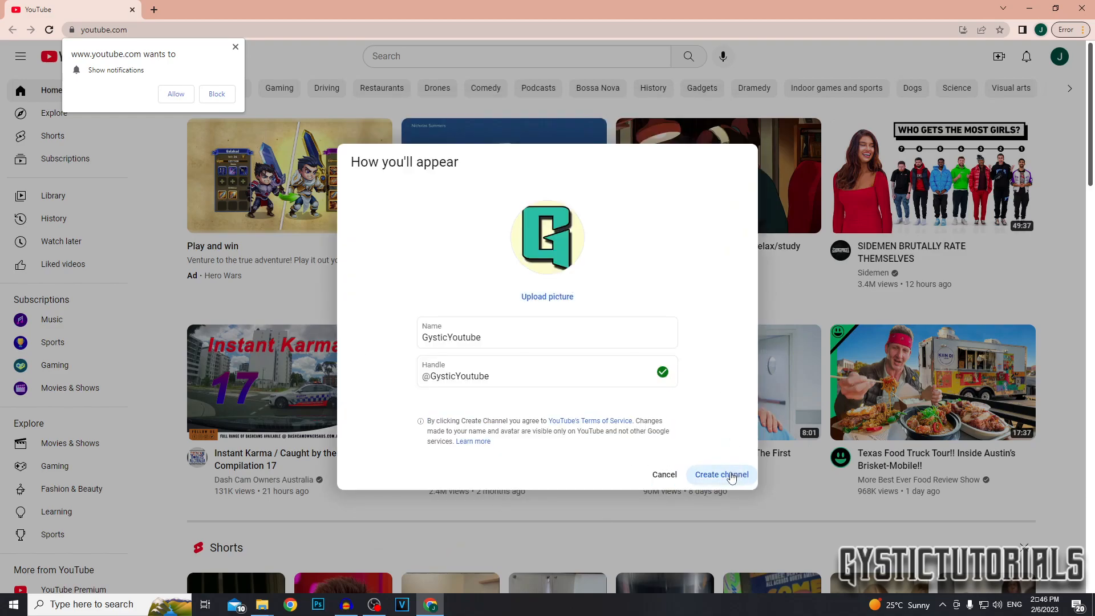
click(720, 474)
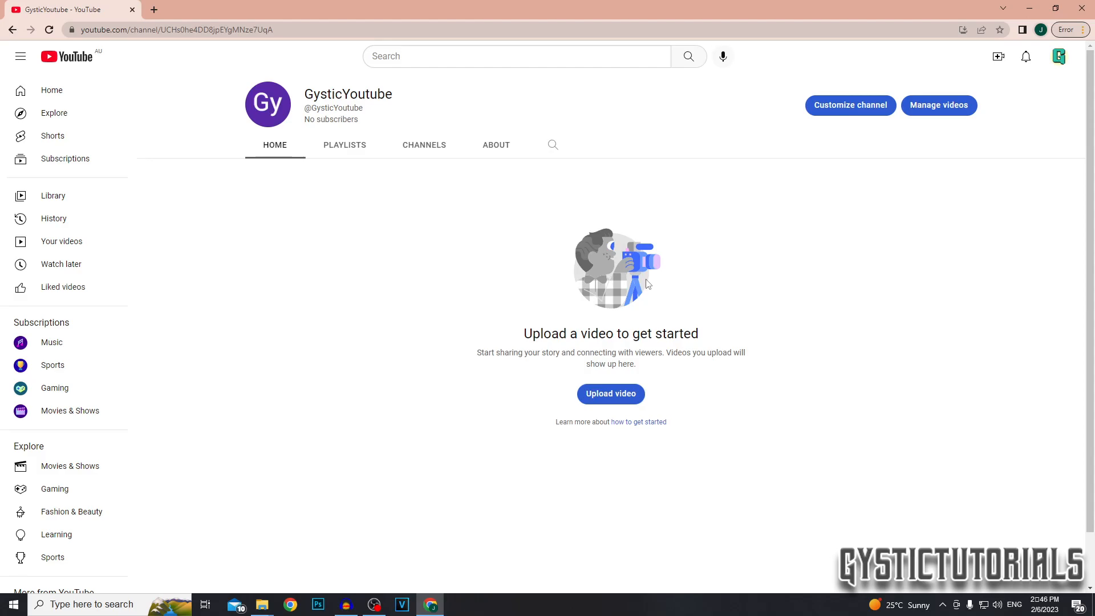
mouse_move(233, 140)
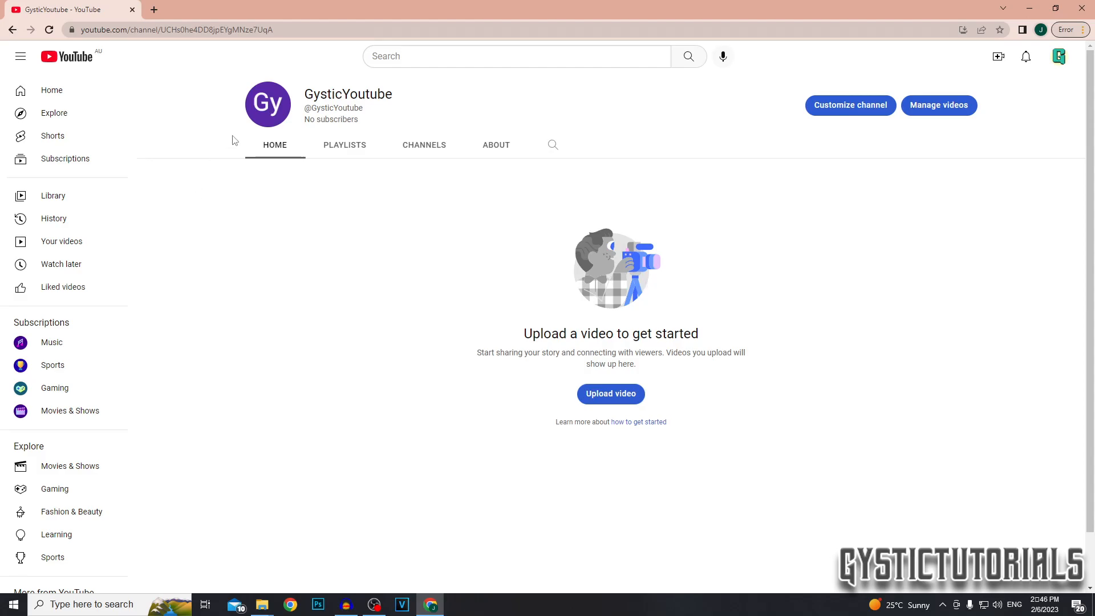
Go to YouTube Studio from the account avatar menu.
click(1058, 57)
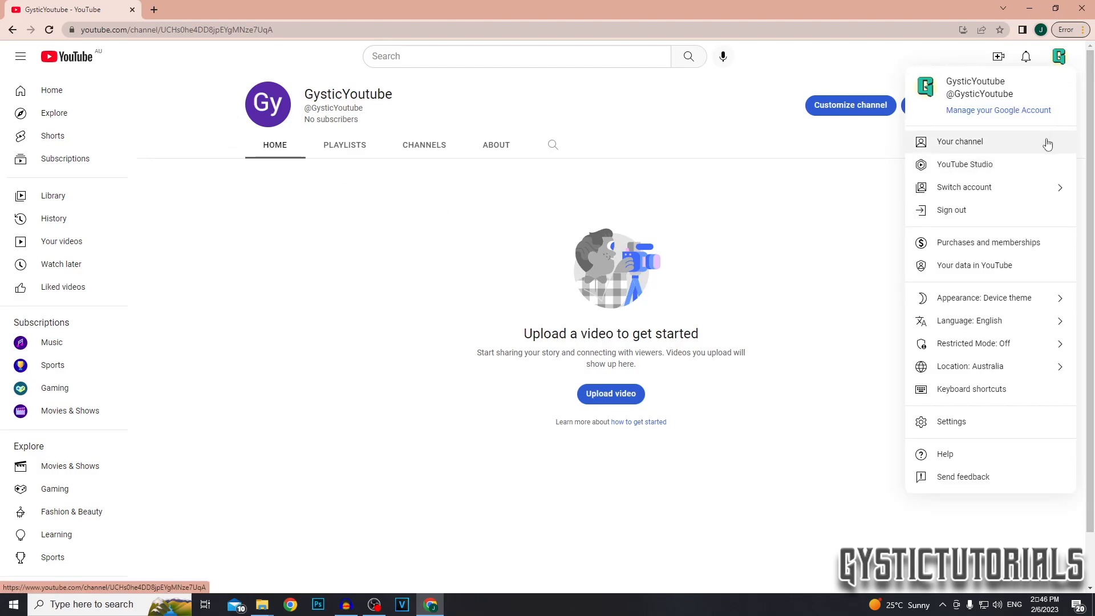
mouse_move(1010, 168)
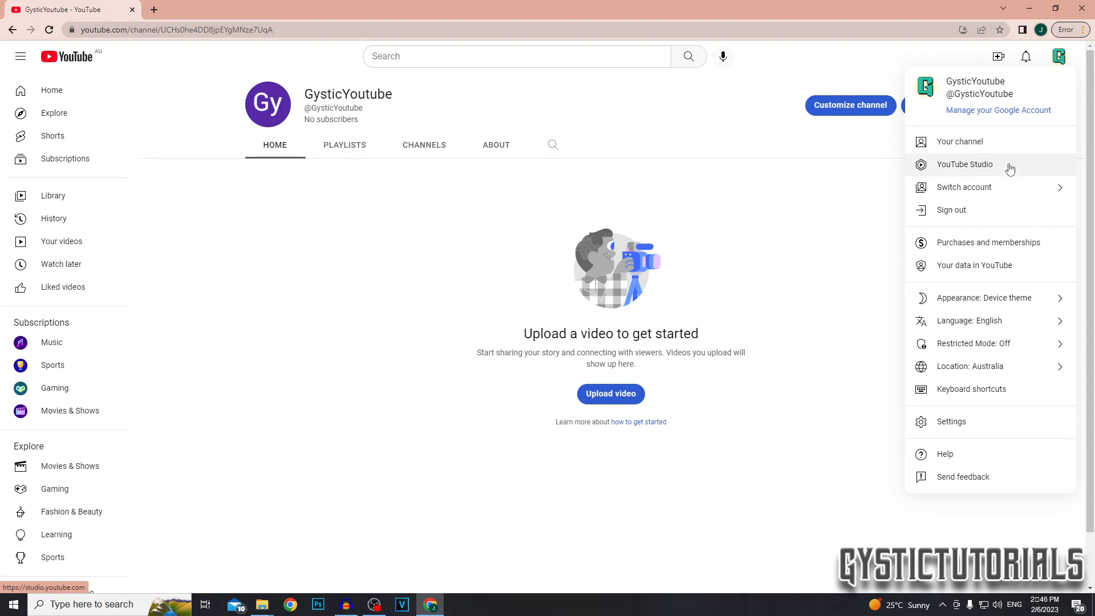
click(965, 164)
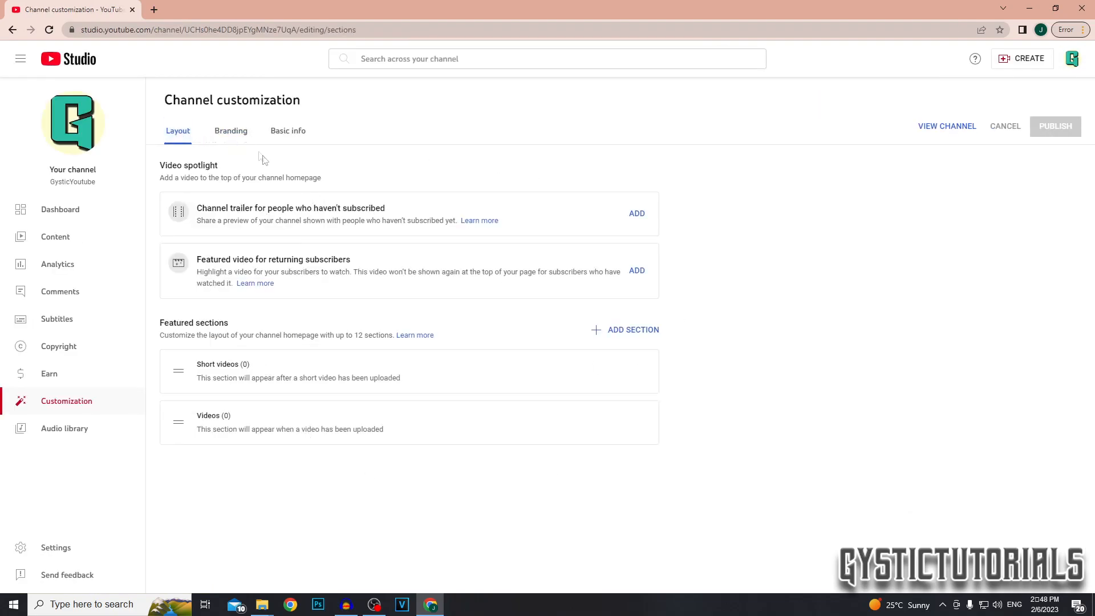
Review the Branding picture and banner size recommendation, then move to Basic info.
click(230, 130)
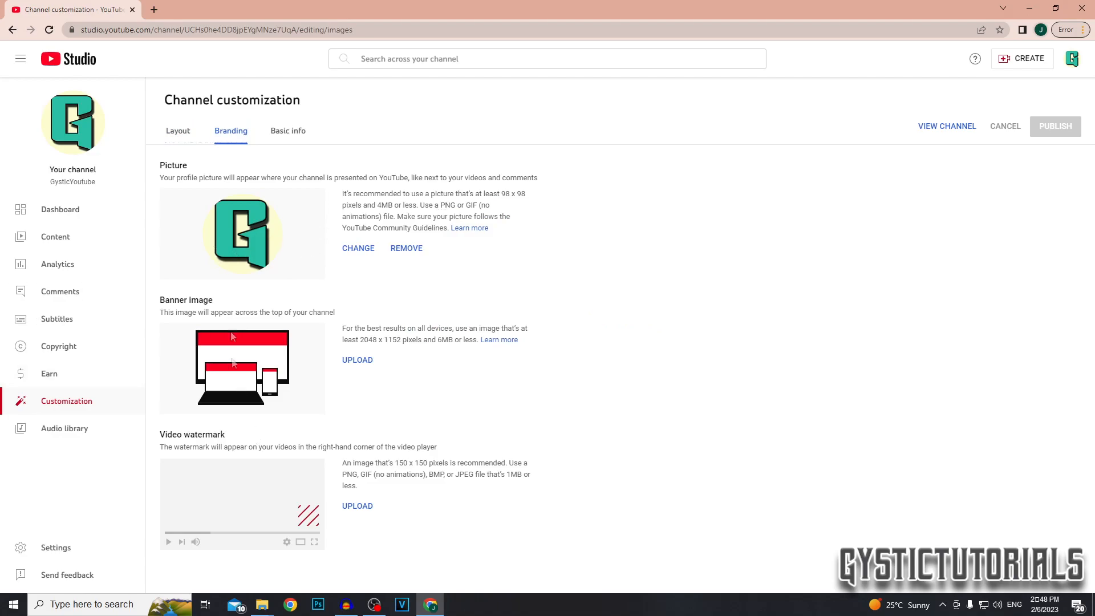
mouse_move(300, 476)
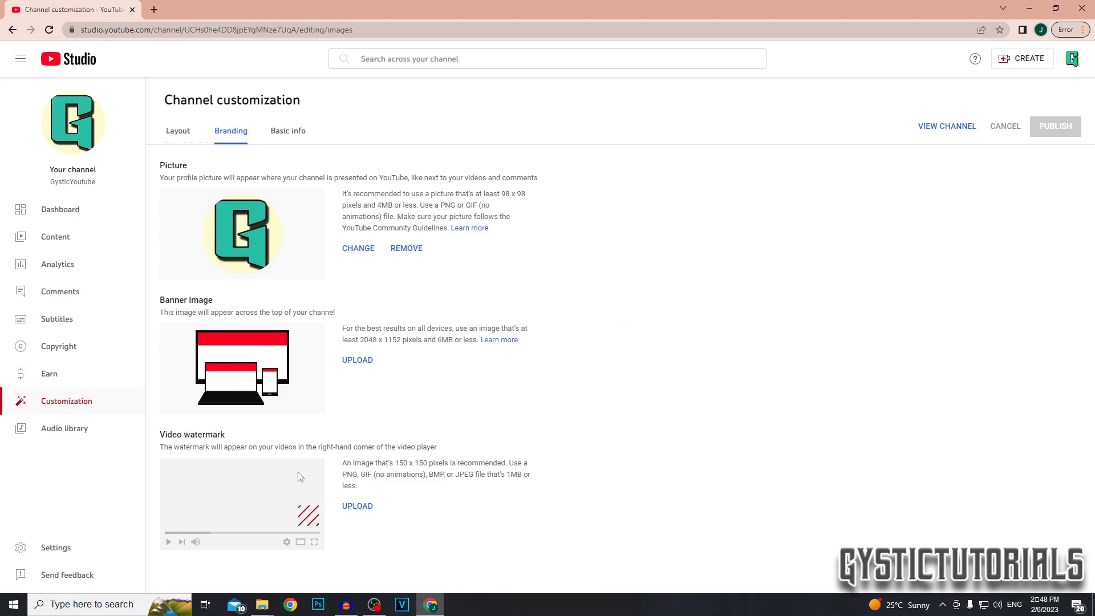
mouse_move(301, 321)
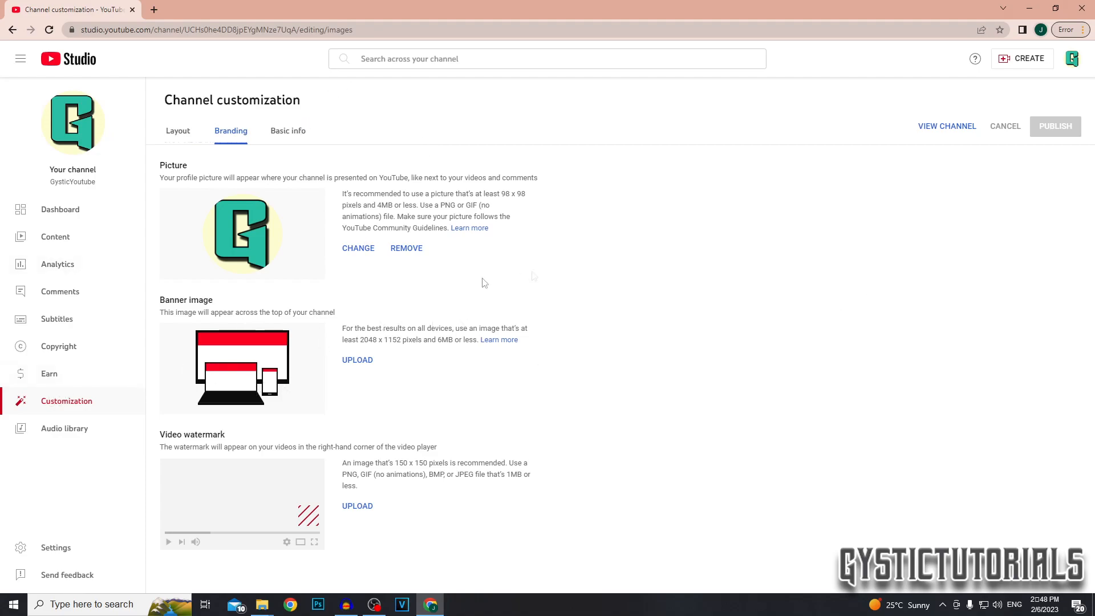
drag(342, 328, 441, 328)
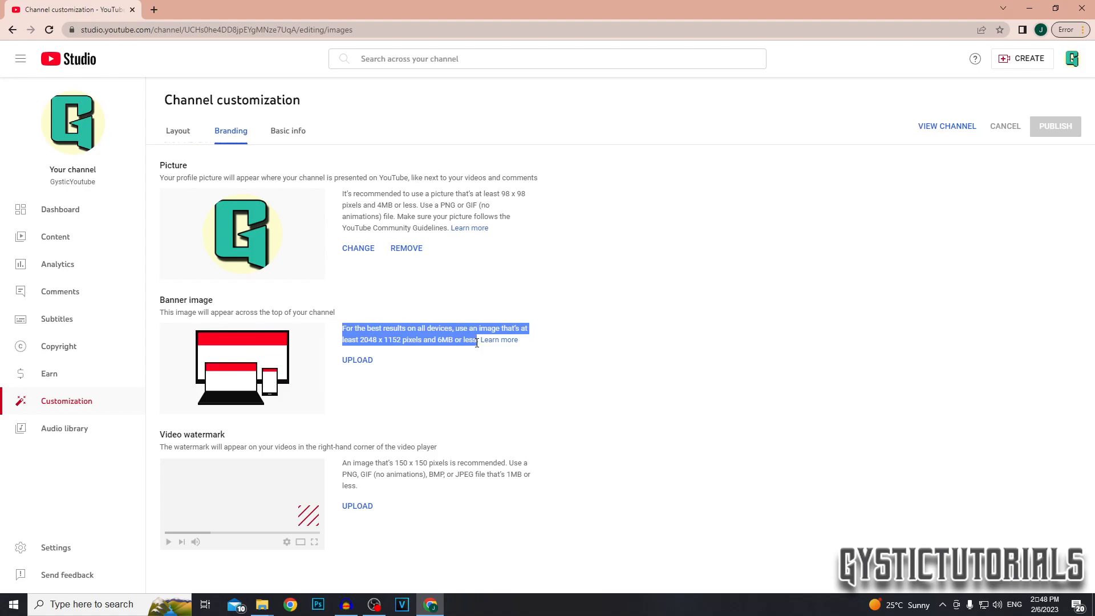
click(288, 130)
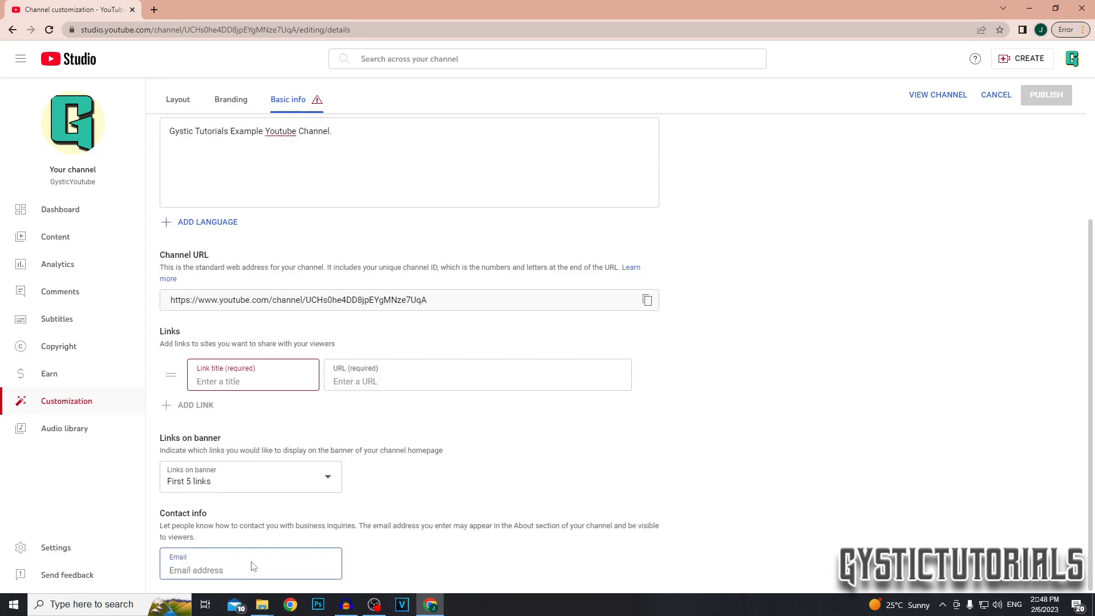
mouse_move(377, 434)
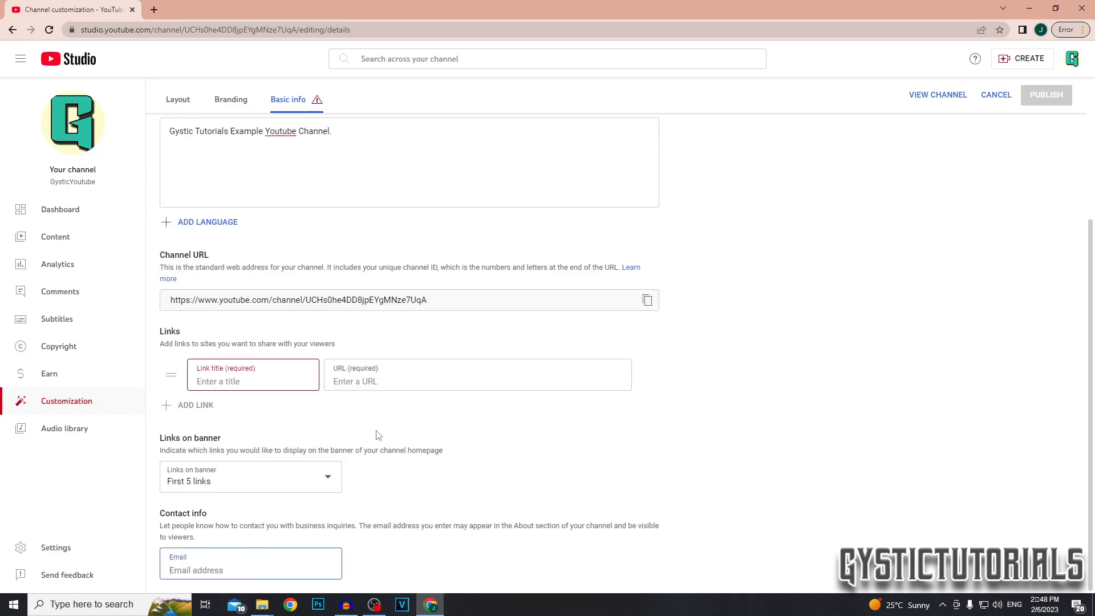
mouse_move(799, 166)
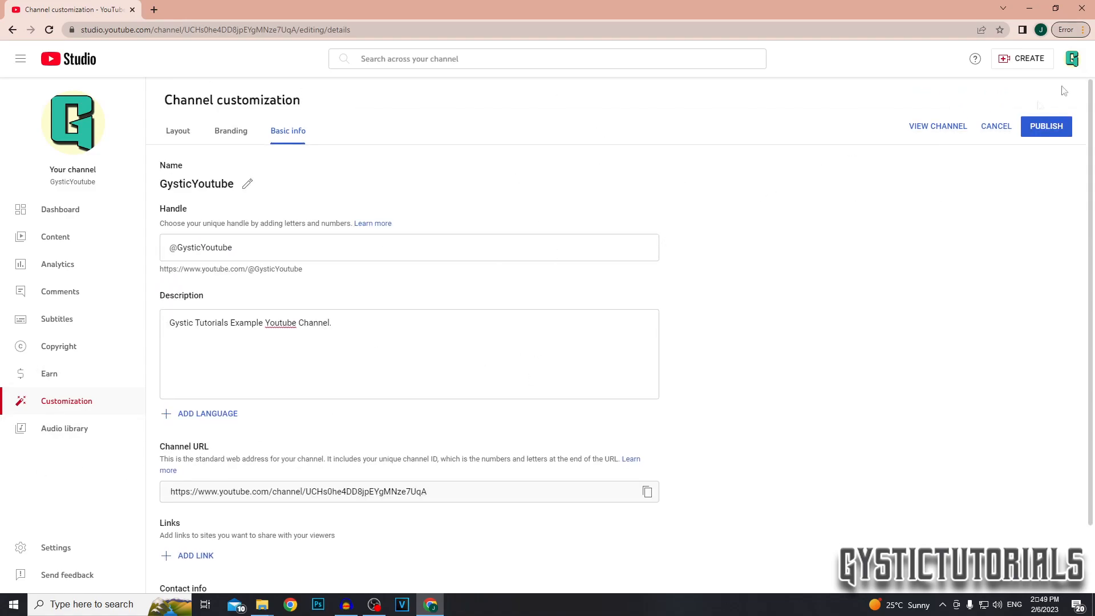
Publish the basic info changes and go to the channel settings.
click(246, 183)
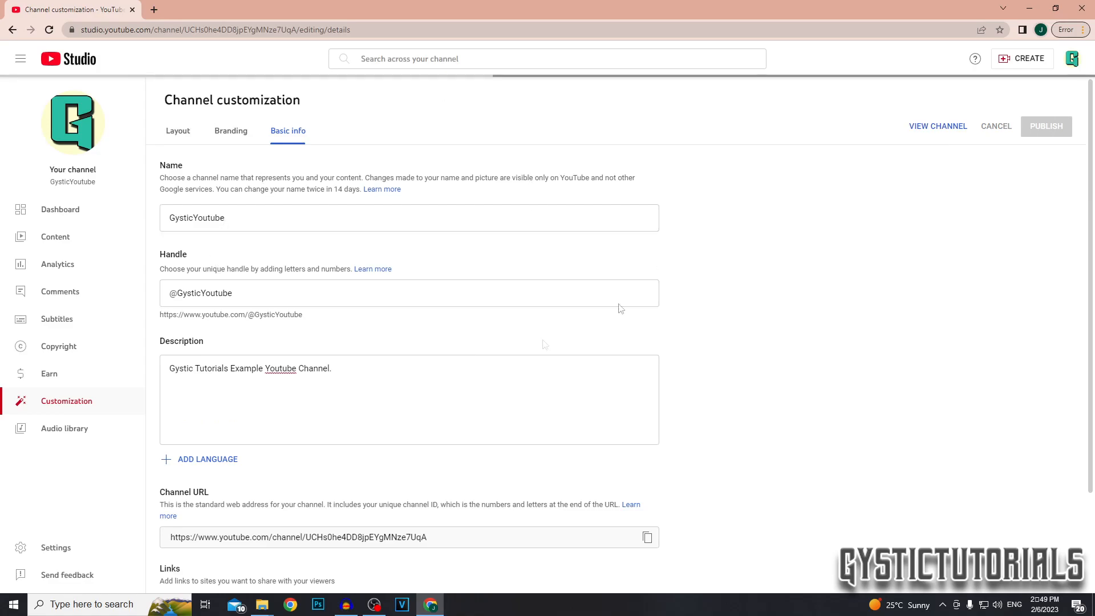
click(1046, 125)
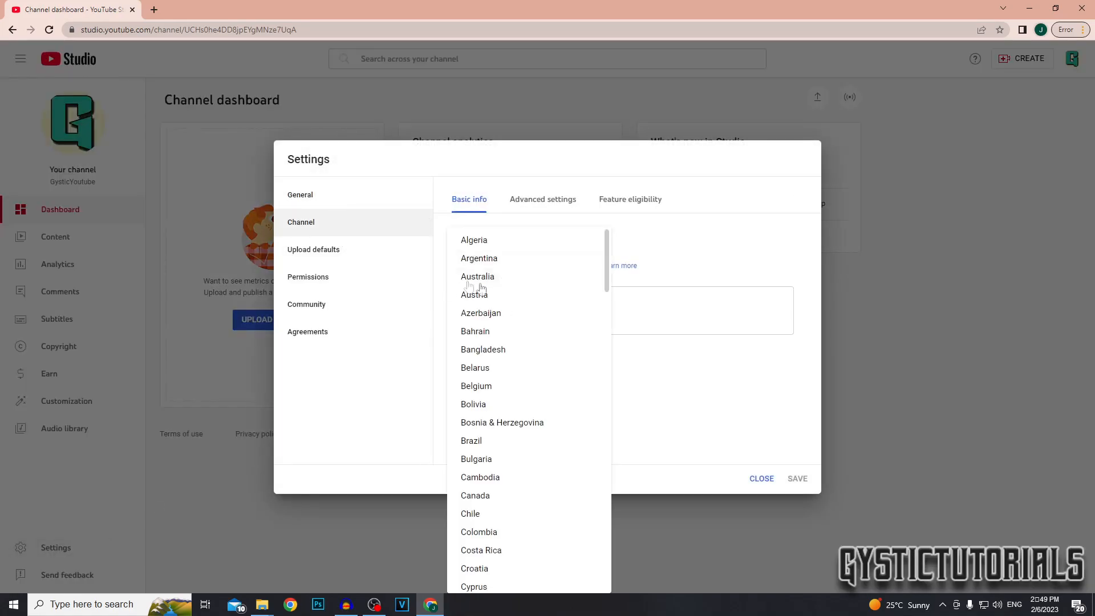
mouse_move(529, 284)
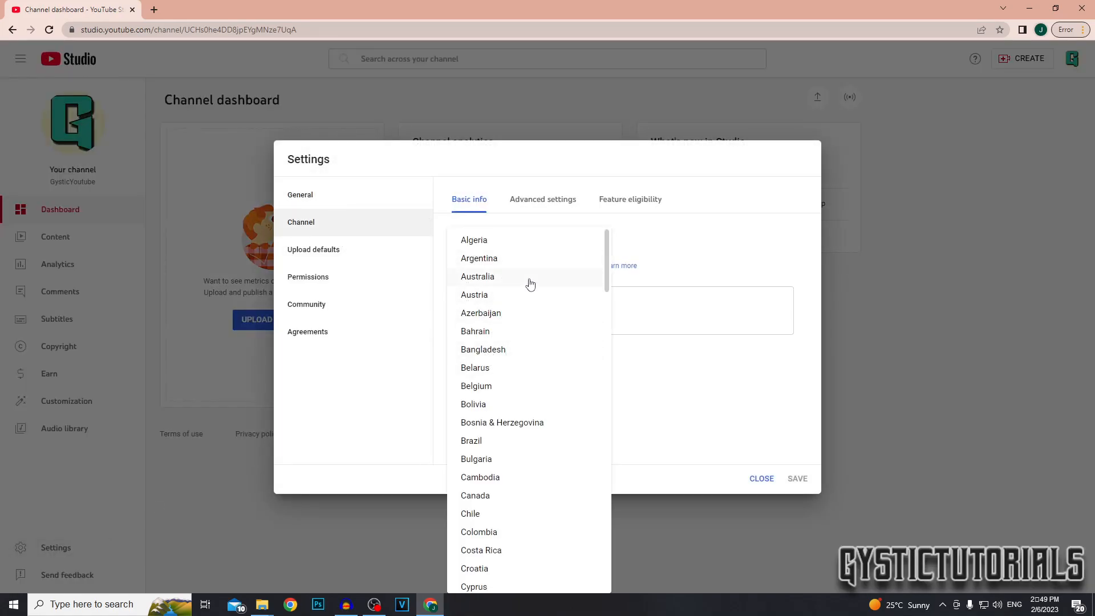
Set country of residence to Australia, add keyword 'gystic', and go to Advanced settings.
click(477, 276)
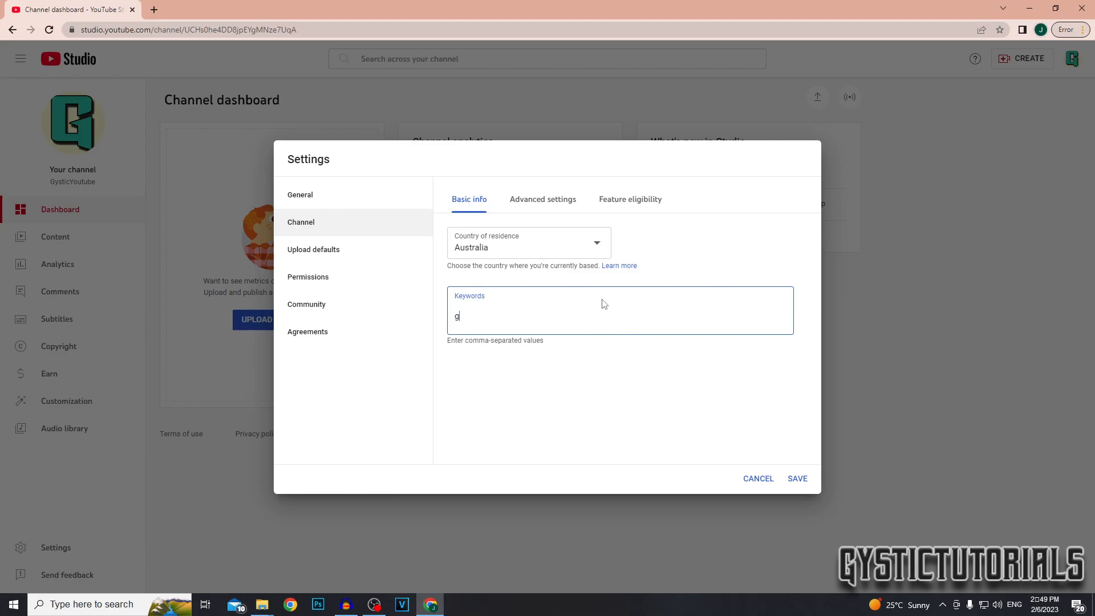
text(ystic)
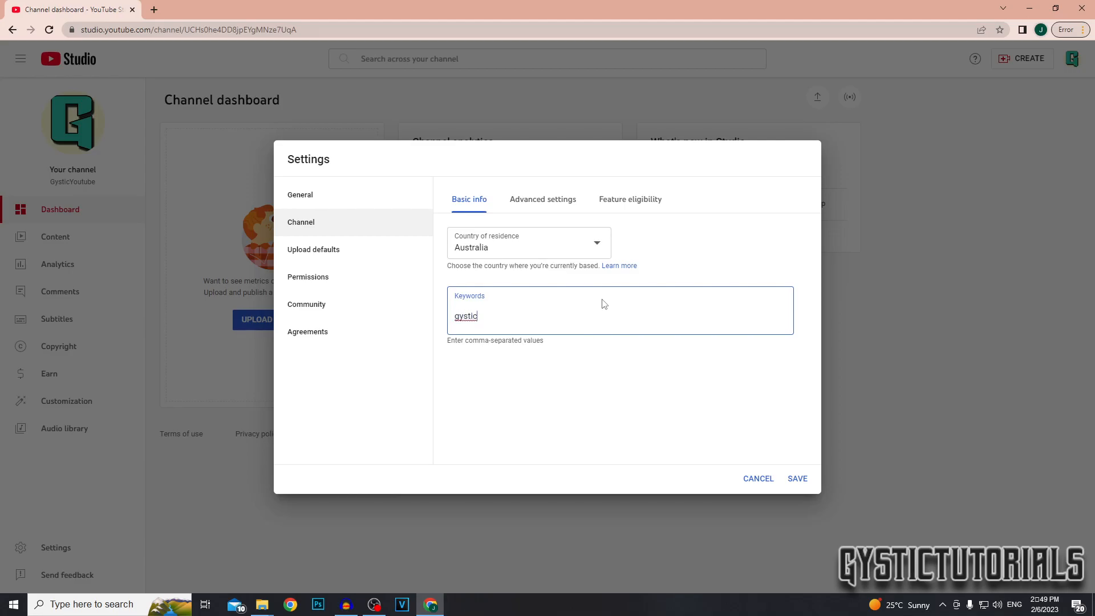
click(543, 198)
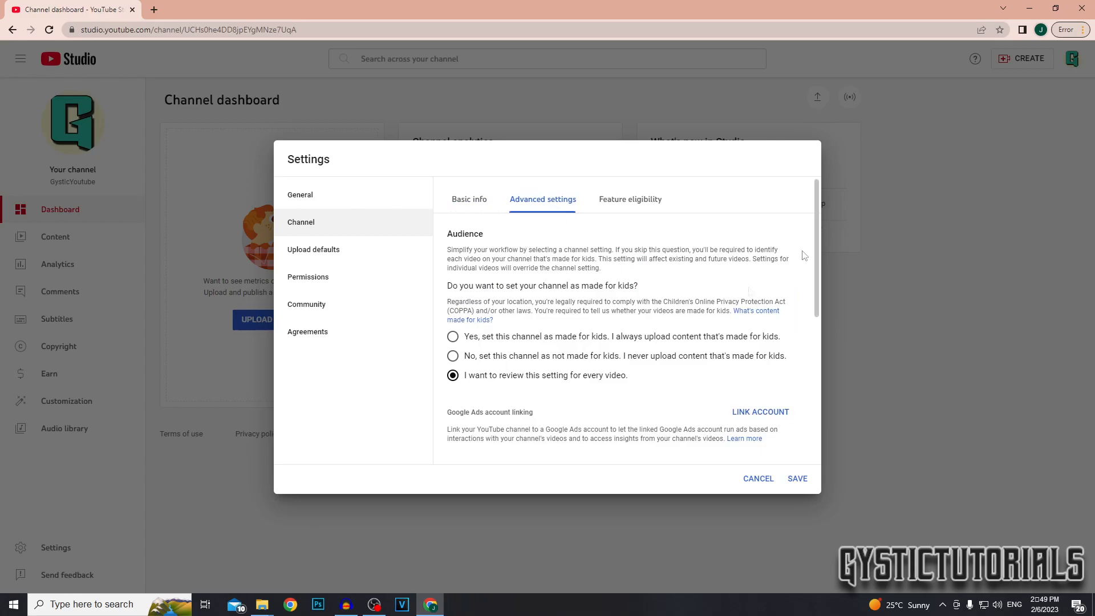
mouse_move(711, 281)
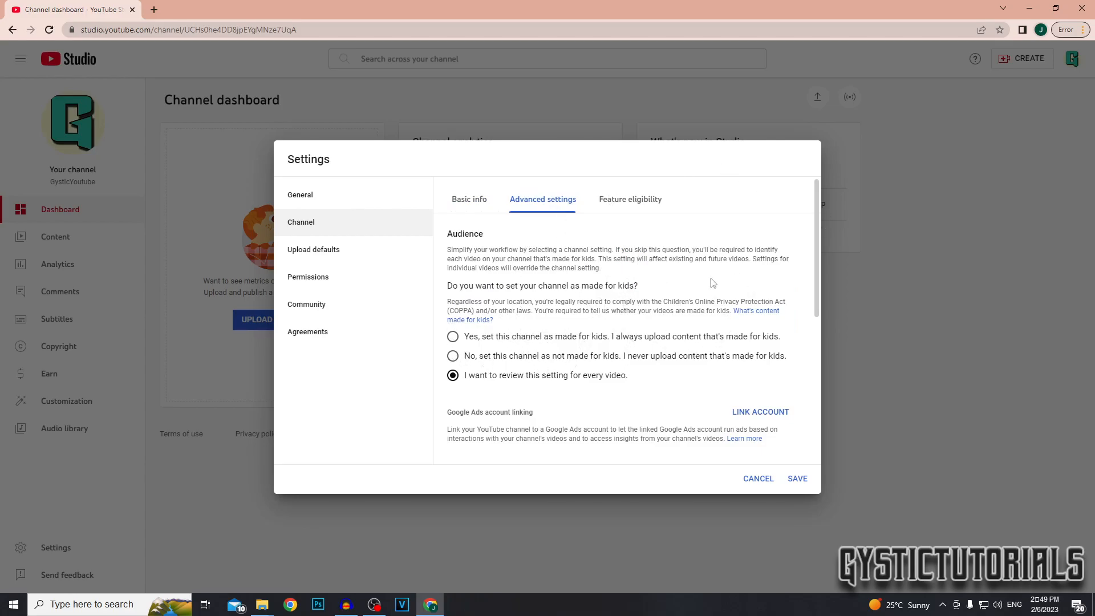
Show the Intermediate features requirements under Feature eligibility: standard features plus phone verification.
click(630, 198)
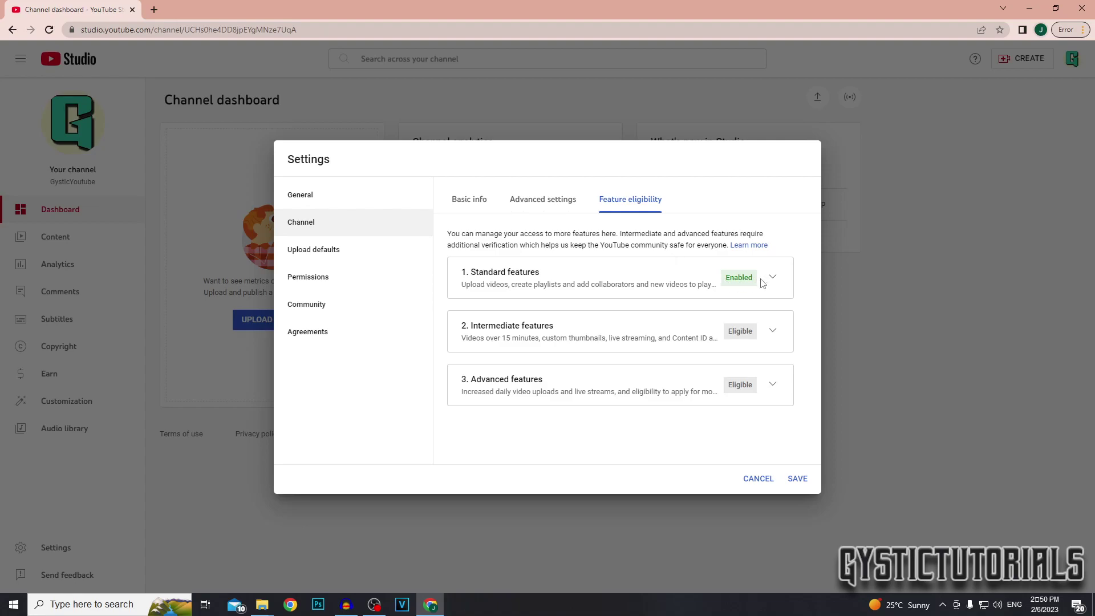
mouse_move(802, 310)
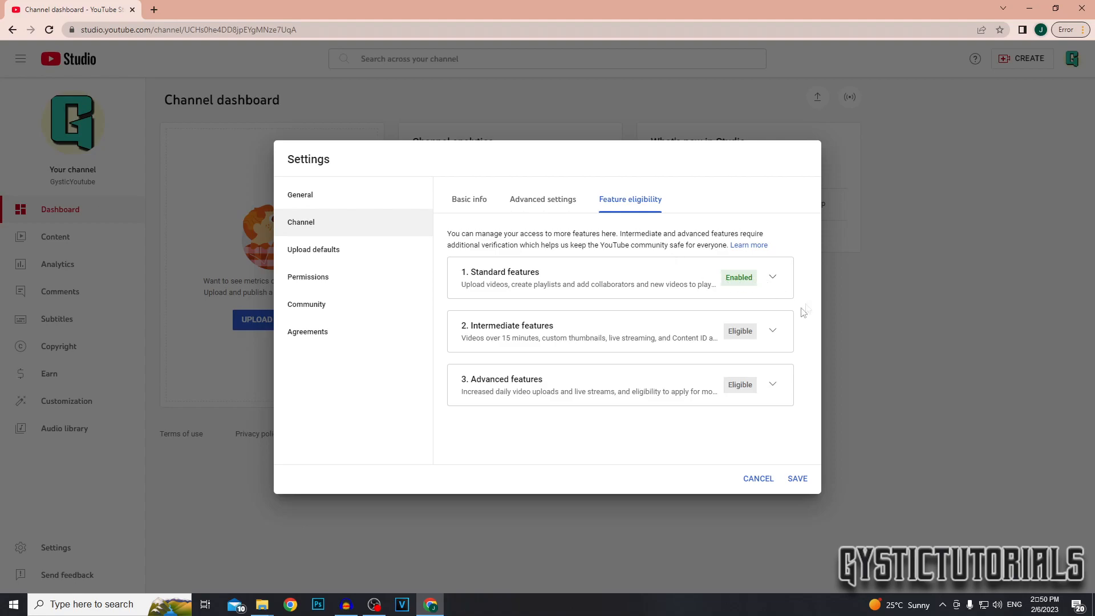
mouse_move(771, 332)
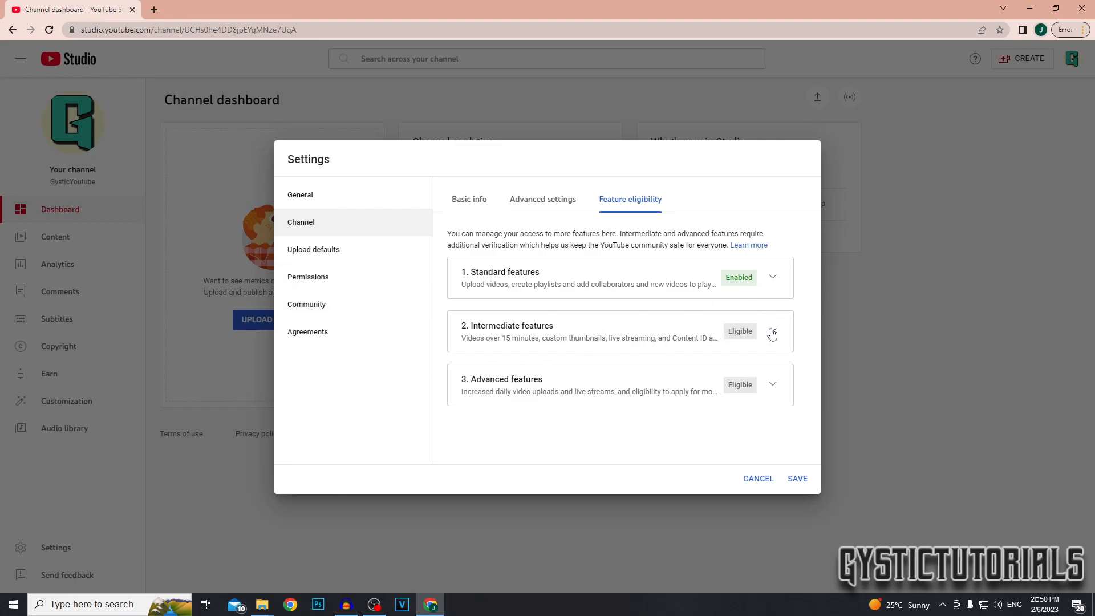
click(772, 332)
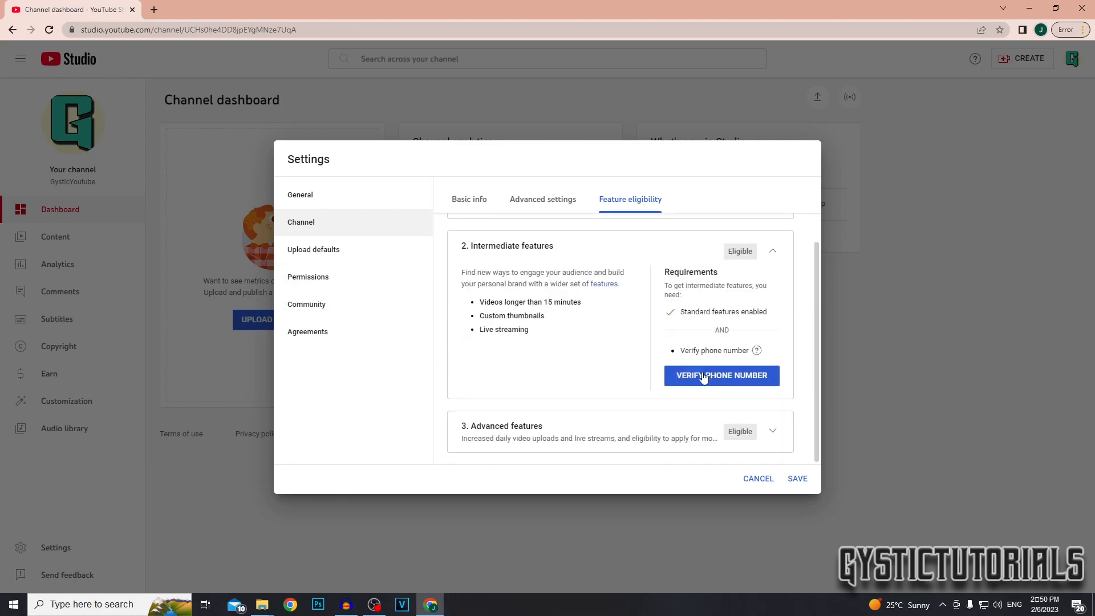
Begin phone verification and enter a number, which YouTube rejects as linked to too many channels.
click(720, 375)
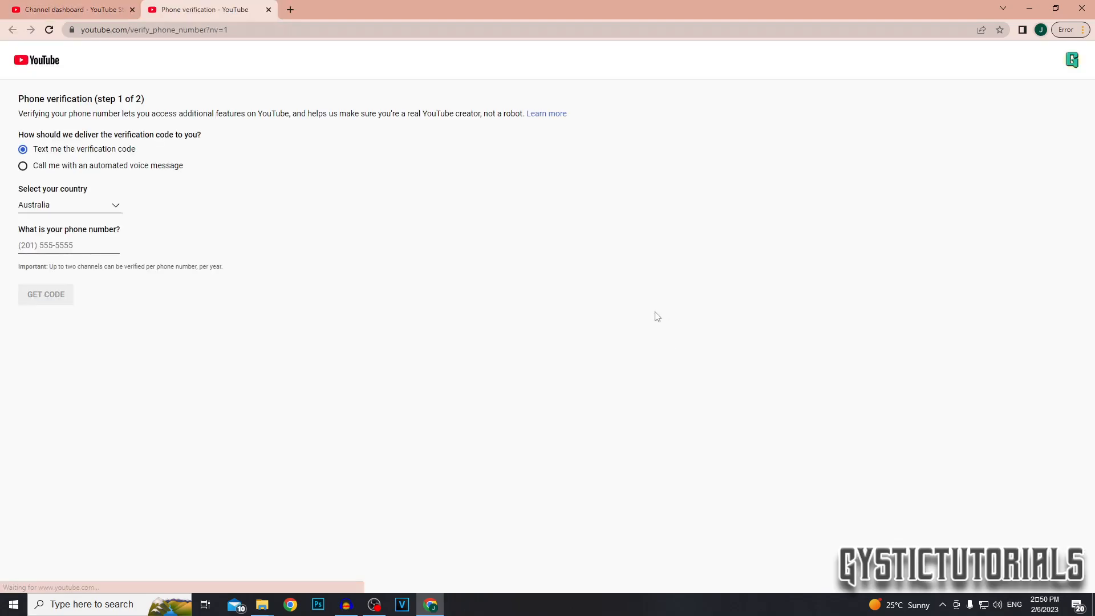
click(46, 294)
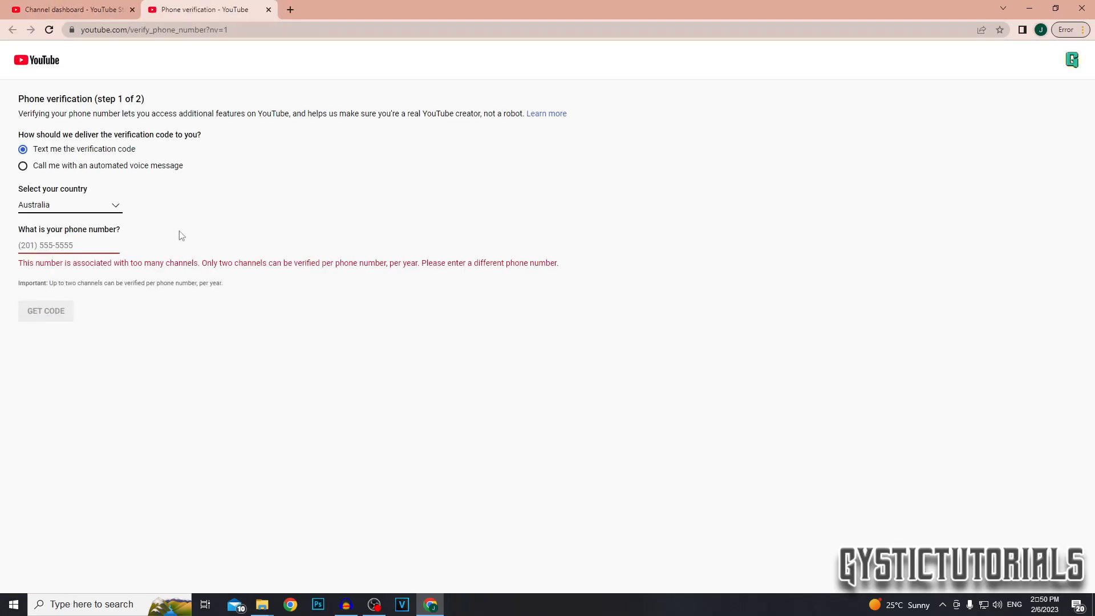
mouse_move(267, 221)
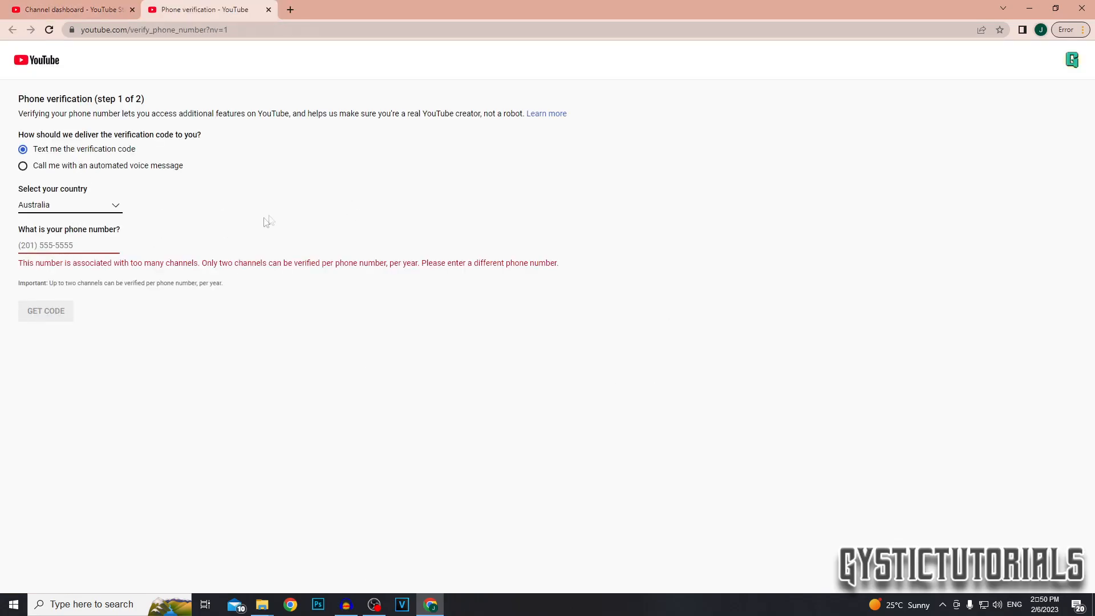
mouse_move(149, 253)
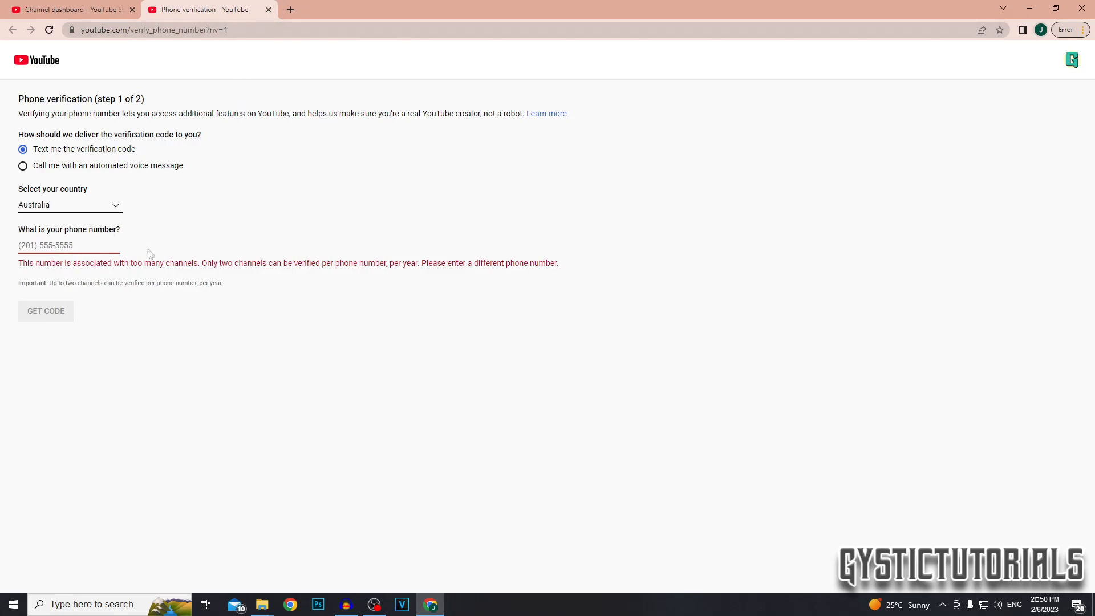
mouse_move(263, 240)
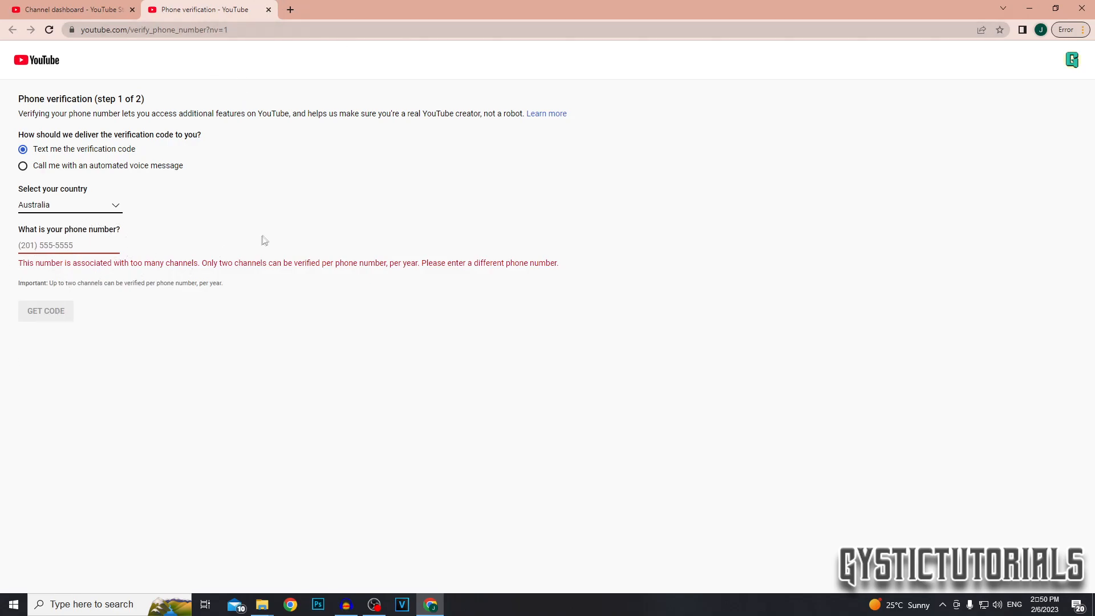
mouse_move(761, 191)
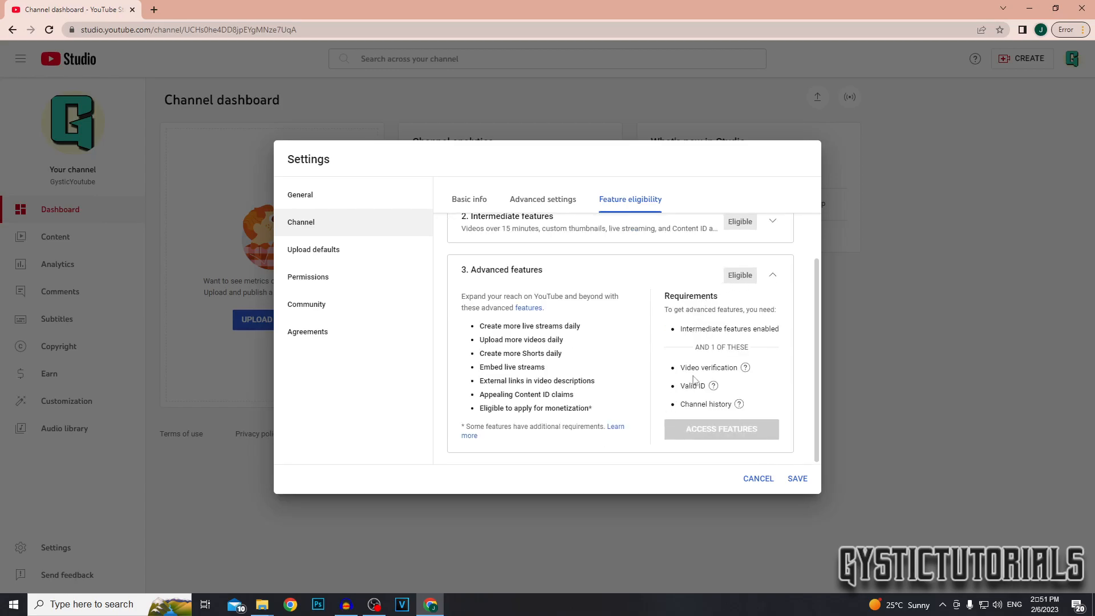
mouse_move(746, 369)
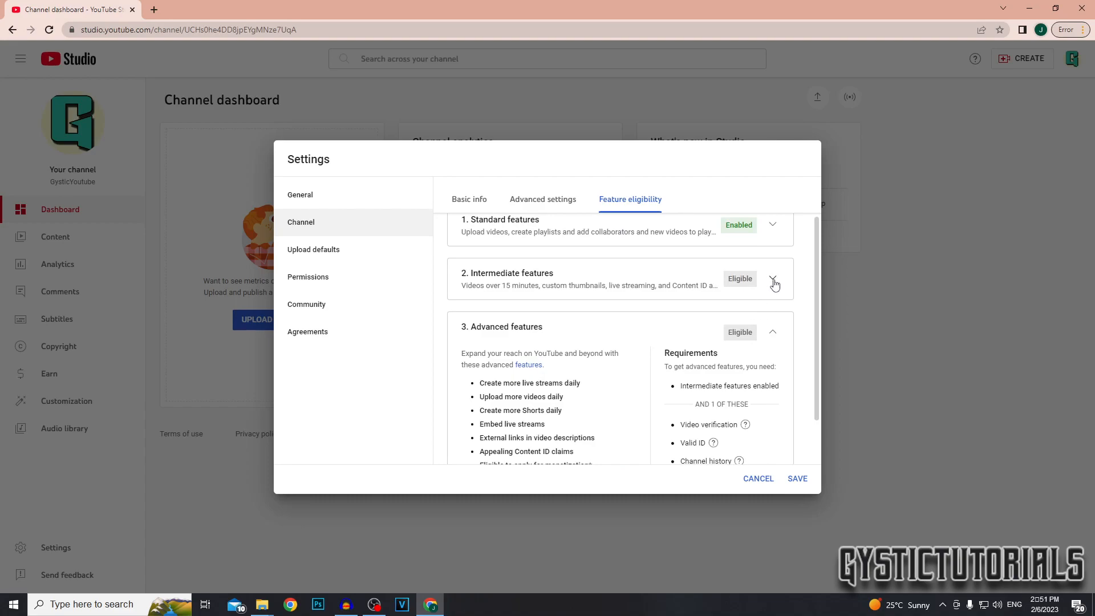
Review the Advanced features requirements: video verification, valid ID or channel history.
scroll(down, 3)
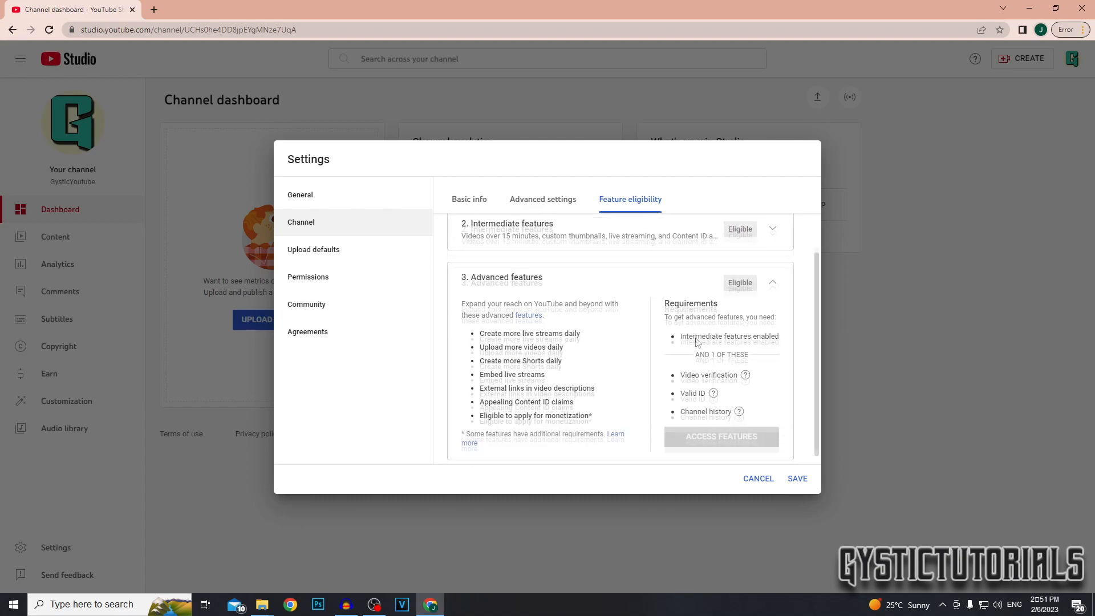
mouse_move(711, 385)
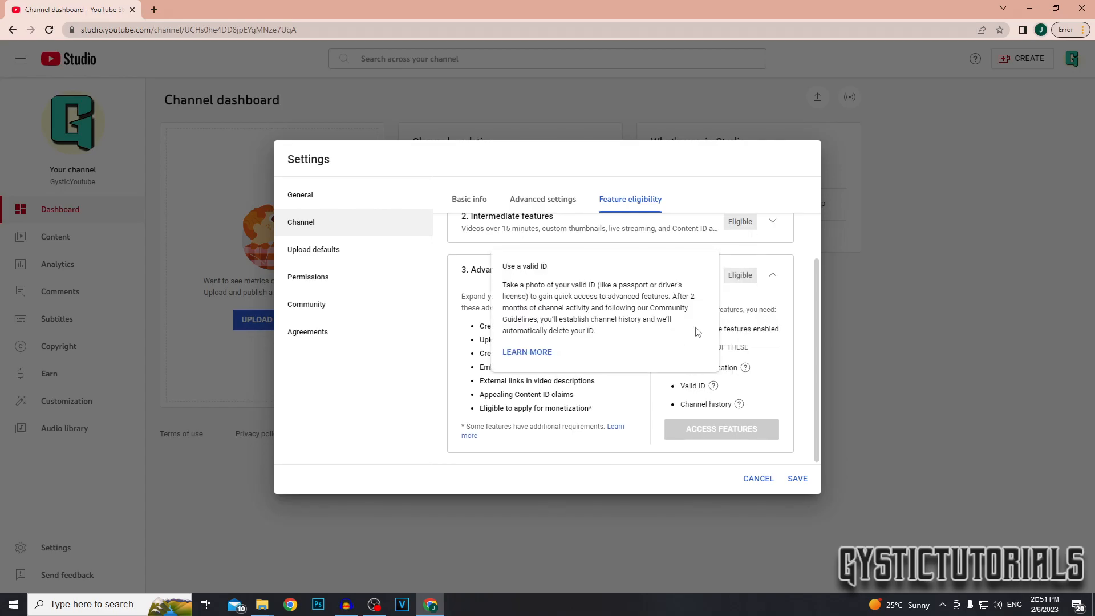
mouse_move(738, 404)
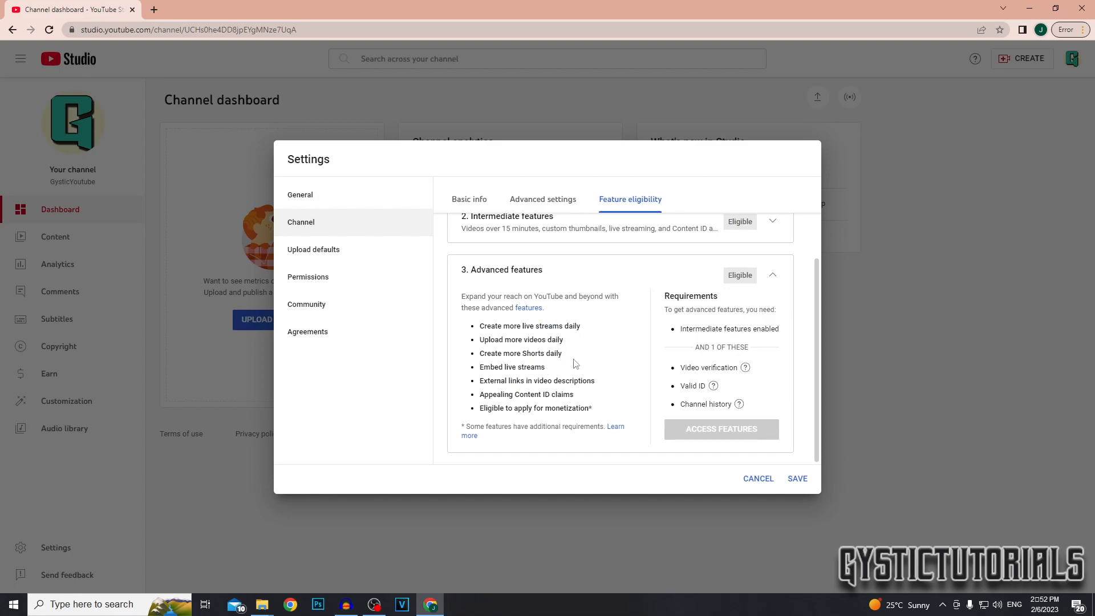
Fill the upload defaults Basic info with the text 'gysti'.
click(312, 248)
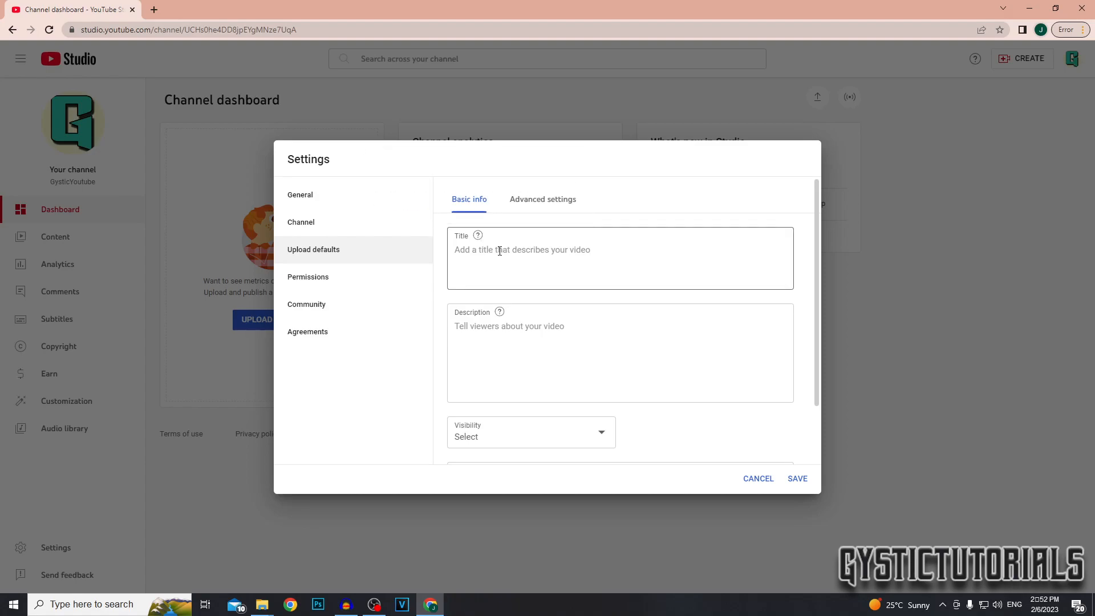
scroll(down, 3)
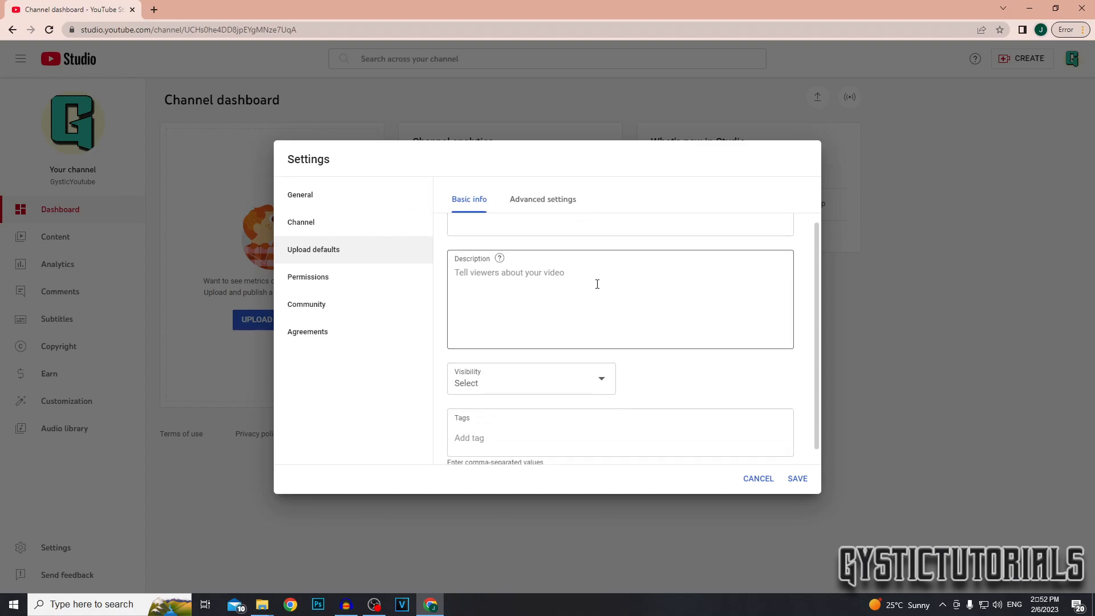
click(532, 379)
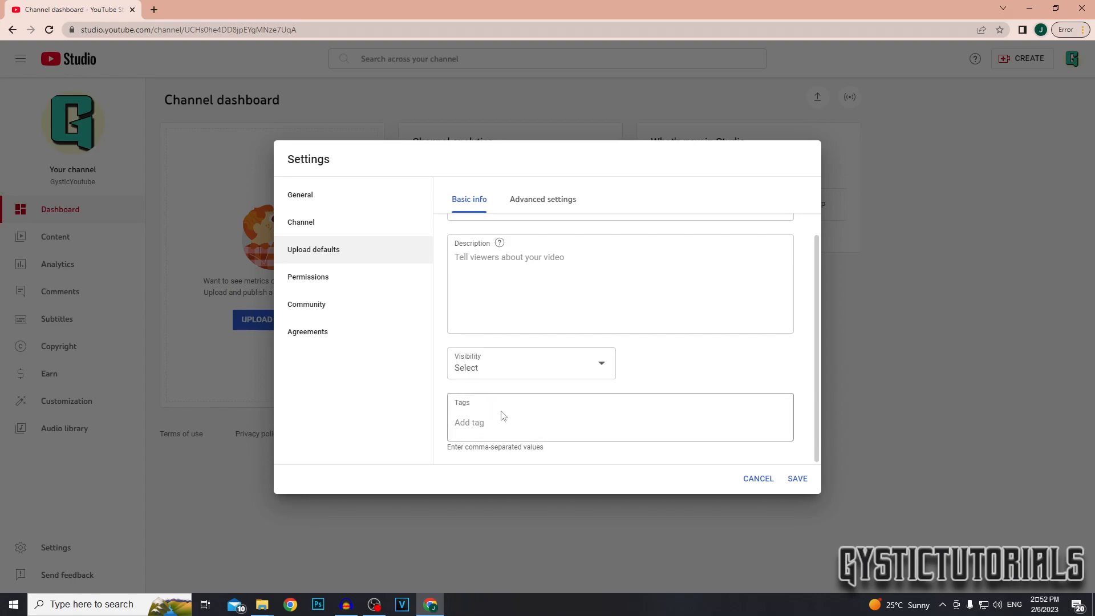
text(gysti)
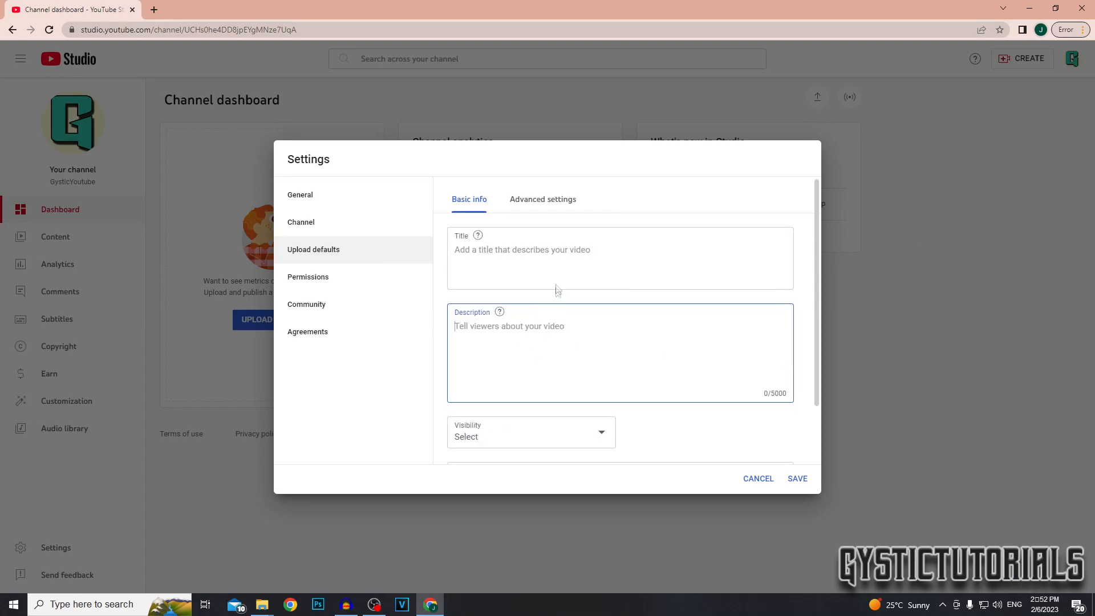
Set default language English (United Kingdom) and category Entertainment in Advanced settings and save.
click(543, 198)
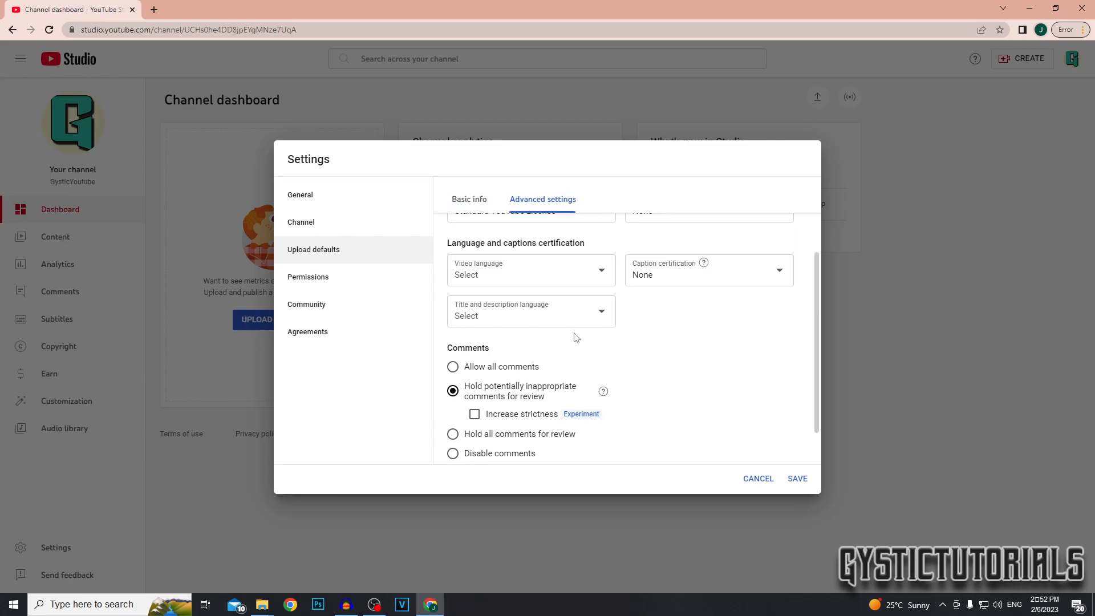
click(531, 269)
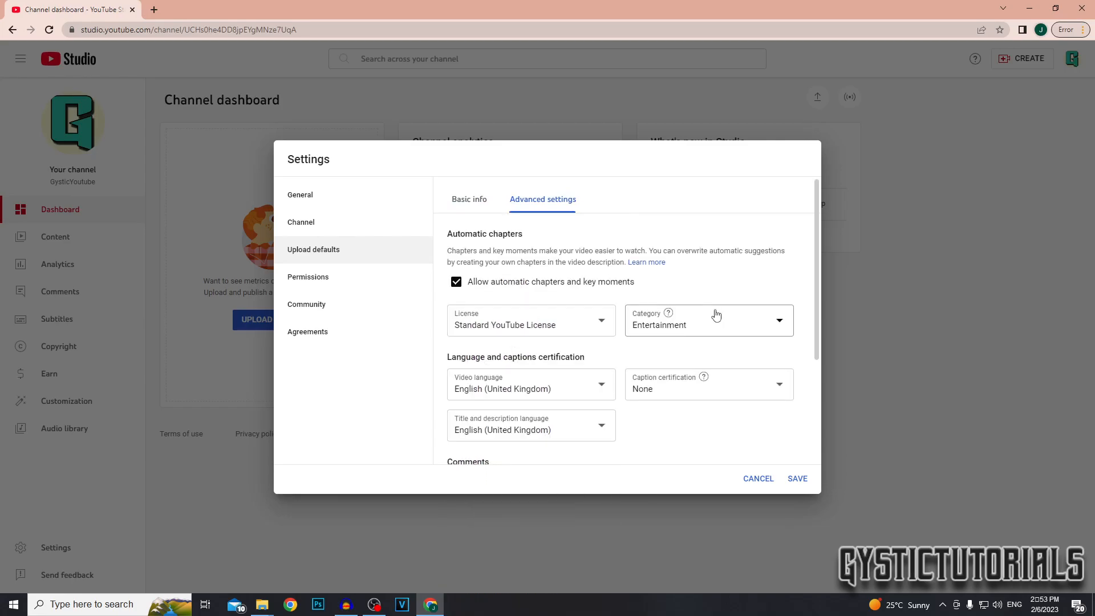
click(758, 477)
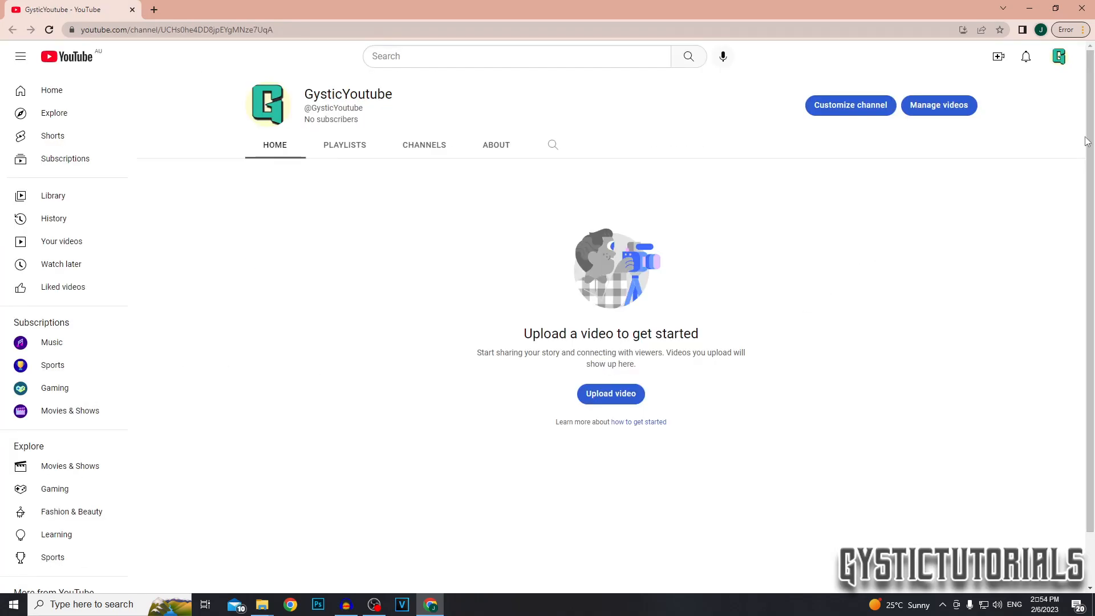
Find the GysticTutorials channel by search and subscribe to it.
click(998, 56)
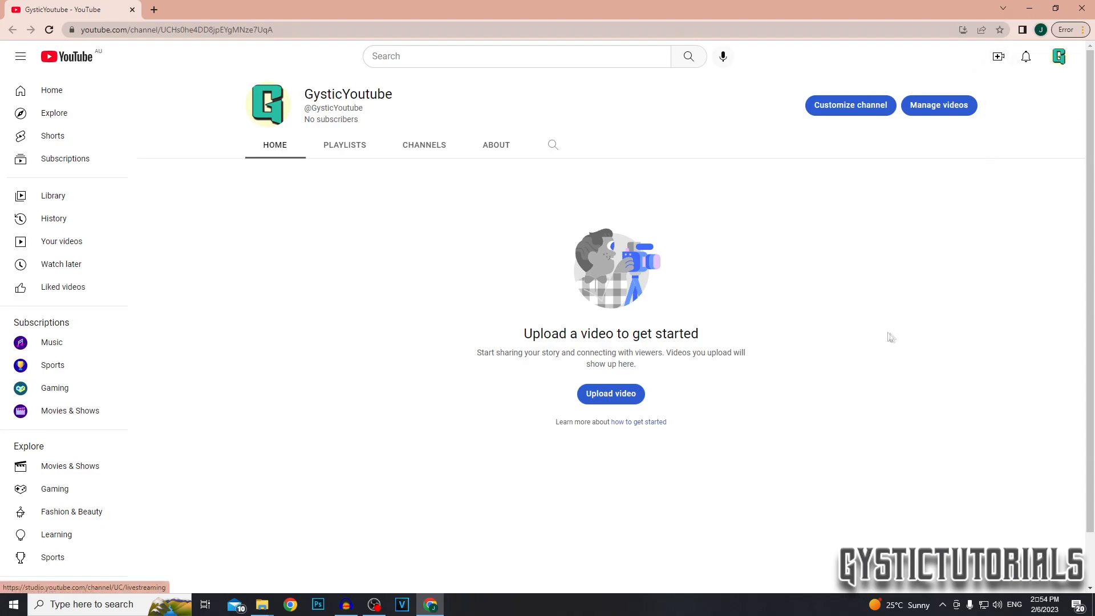
mouse_move(958, 291)
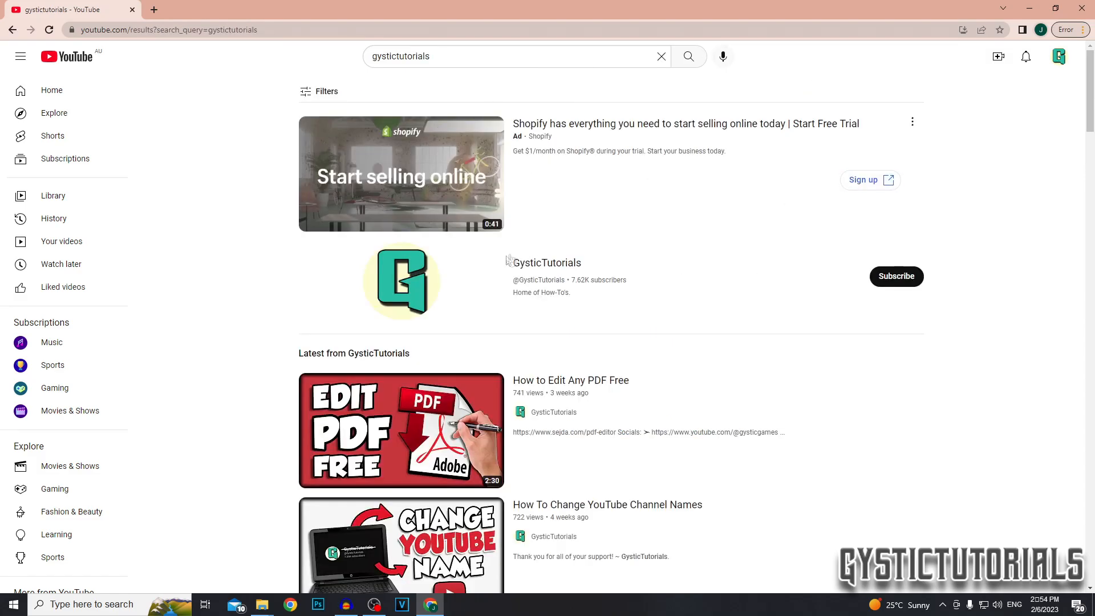
click(548, 263)
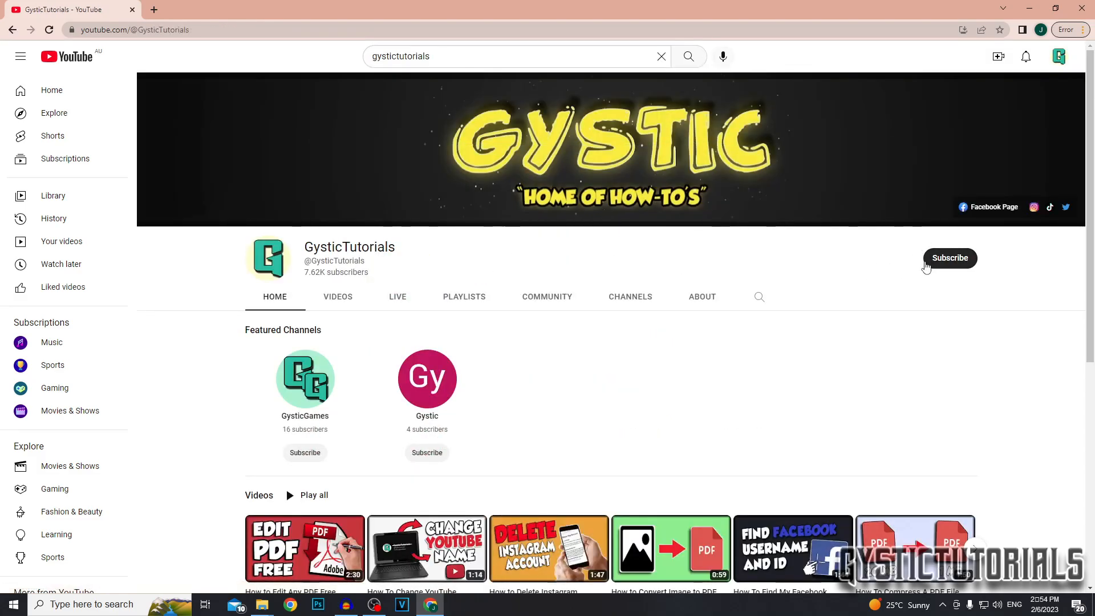
click(949, 257)
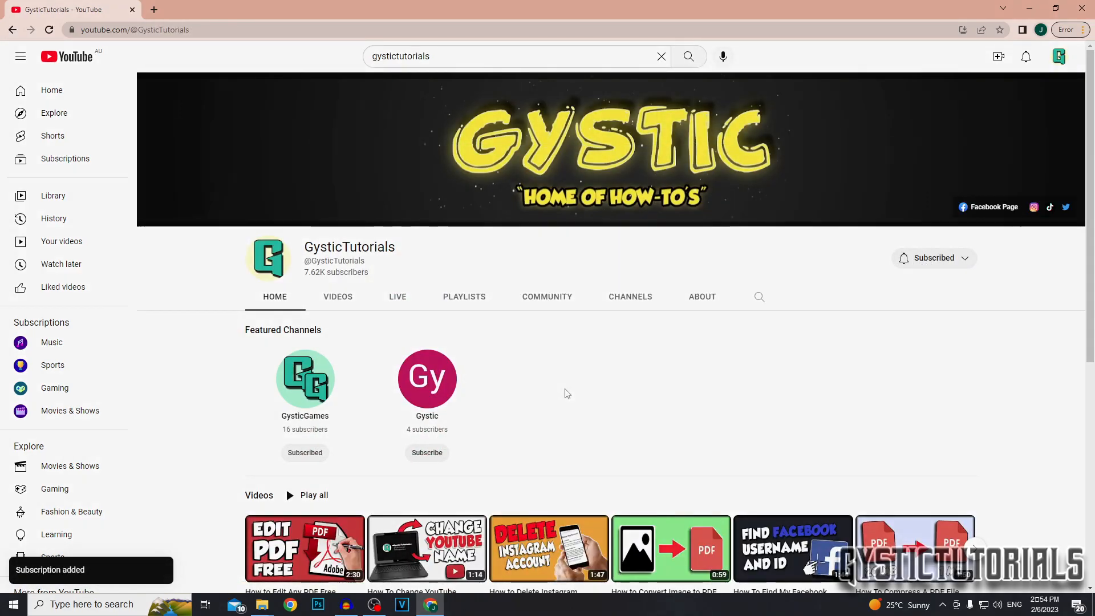